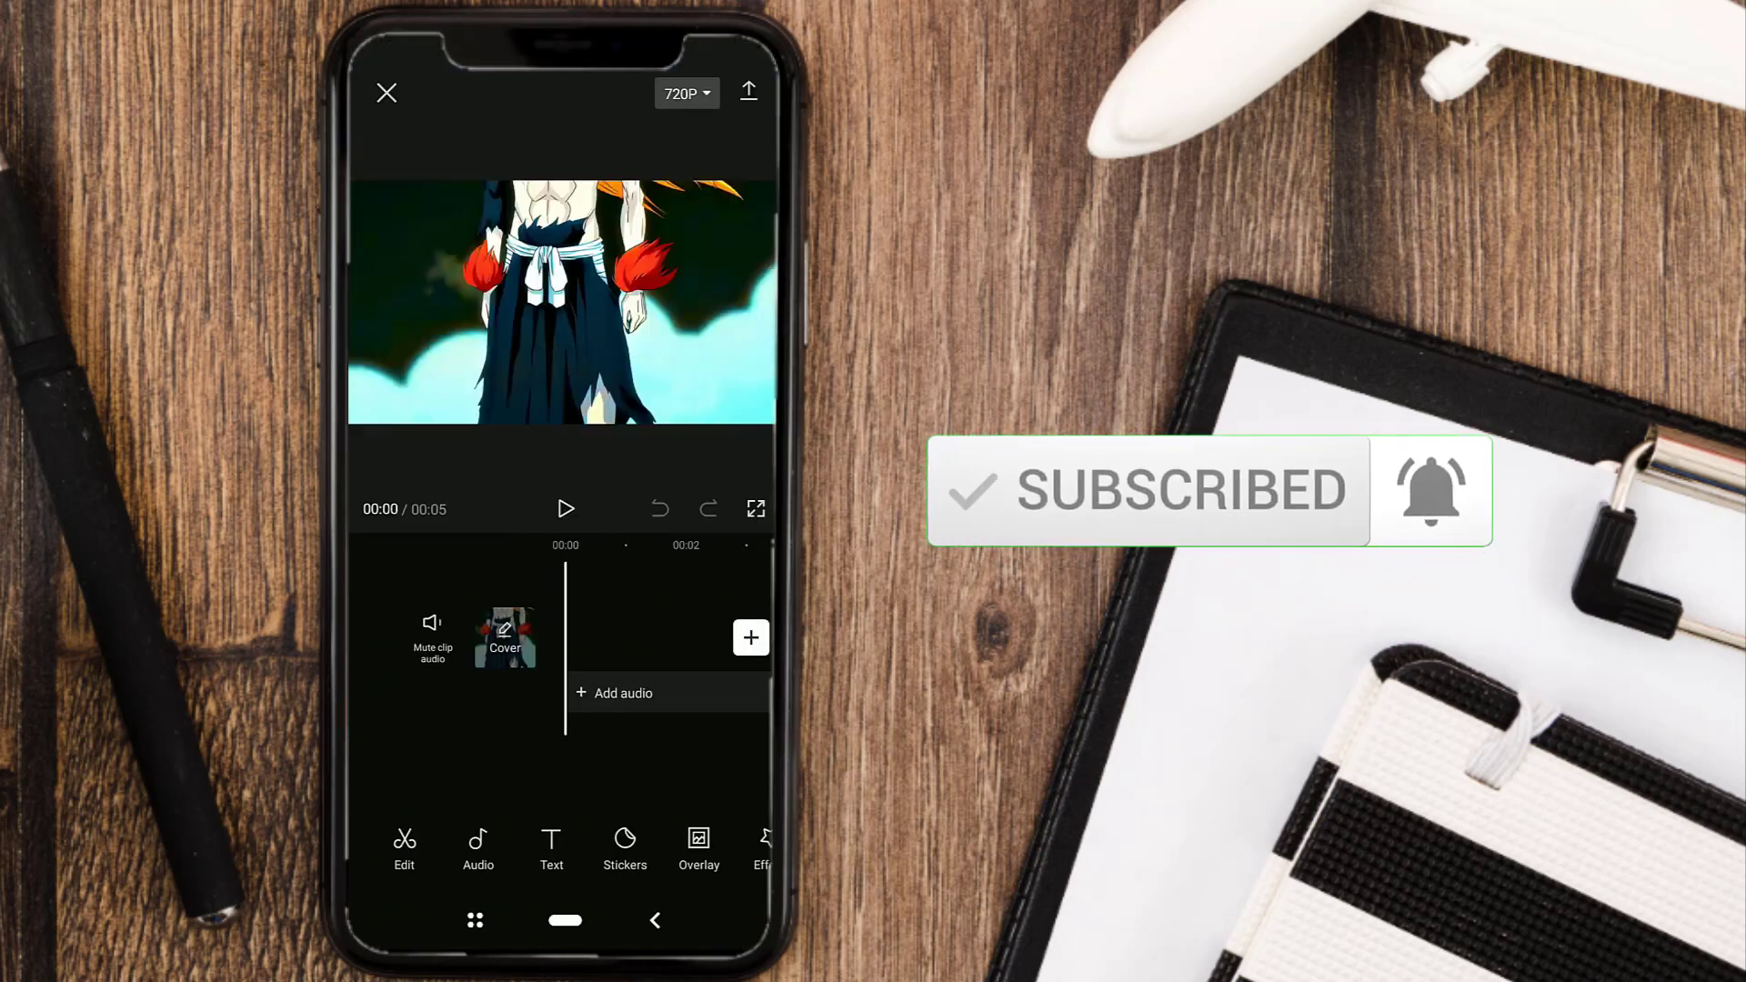
- Preview the five-second anime clip, then duplicate it so a second copy follows it
left_click(565, 510)
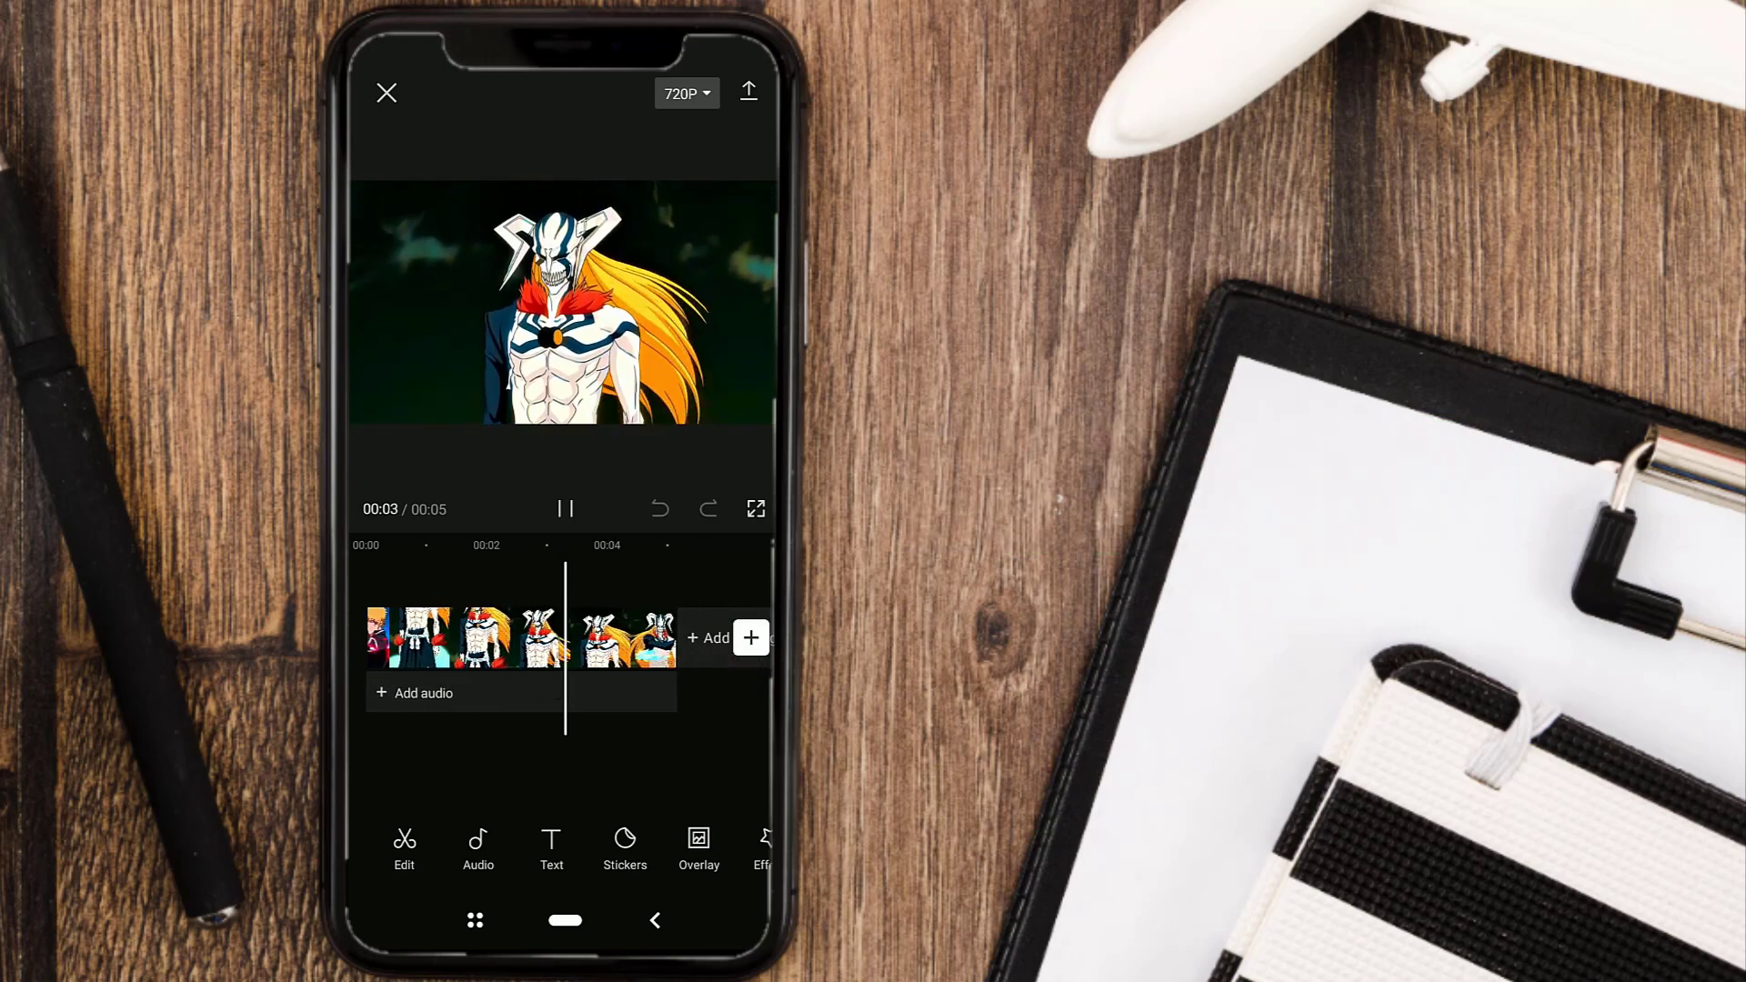
left_click(566, 509)
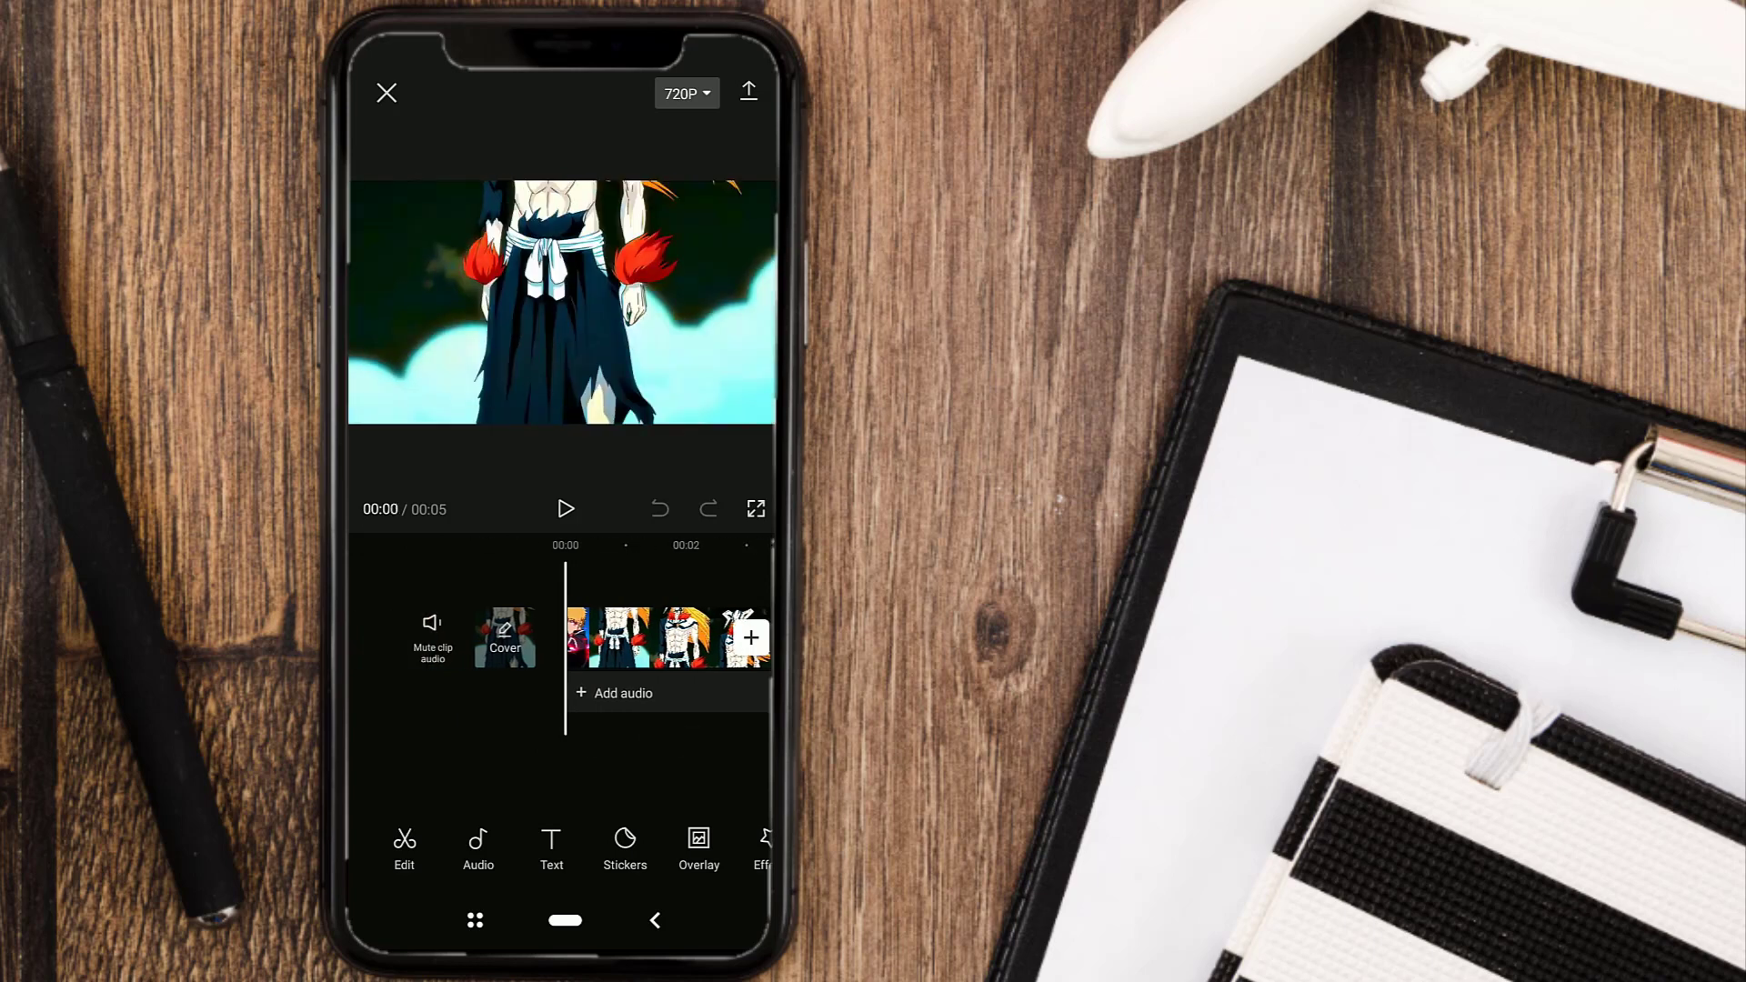
left_click(657, 639)
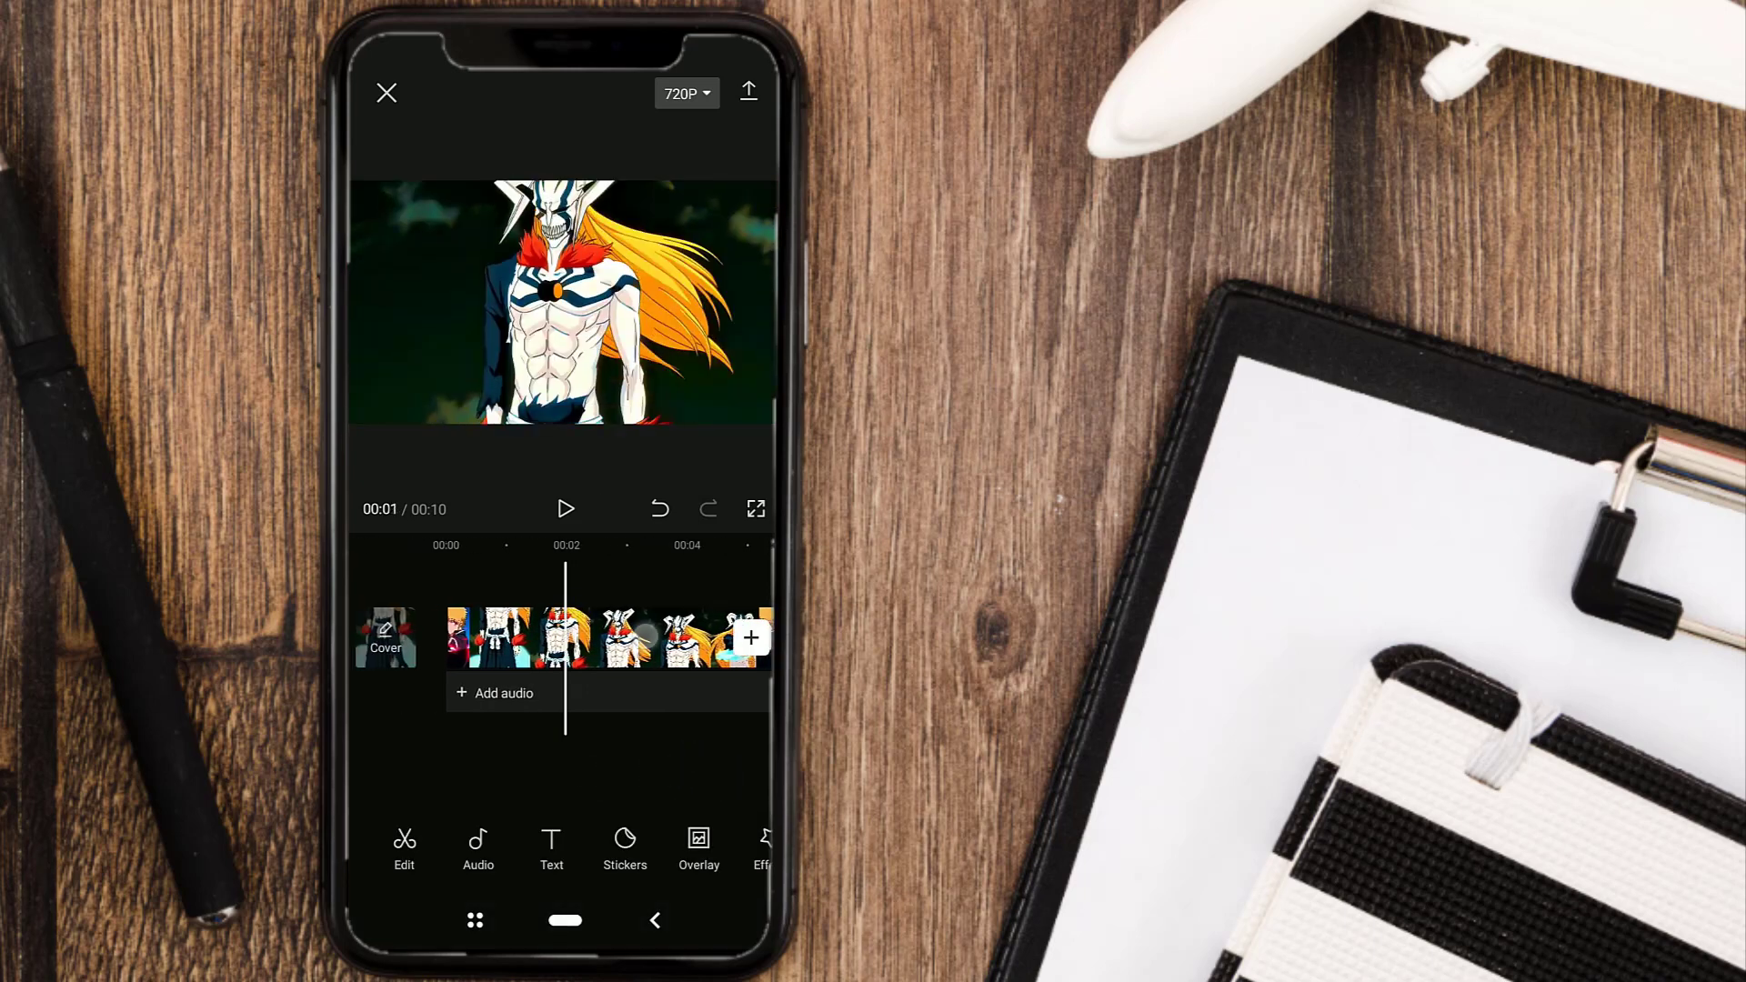
- Chroma-key the clip's background colour with Intensity 61 and Shadow 100
left_click(602, 639)
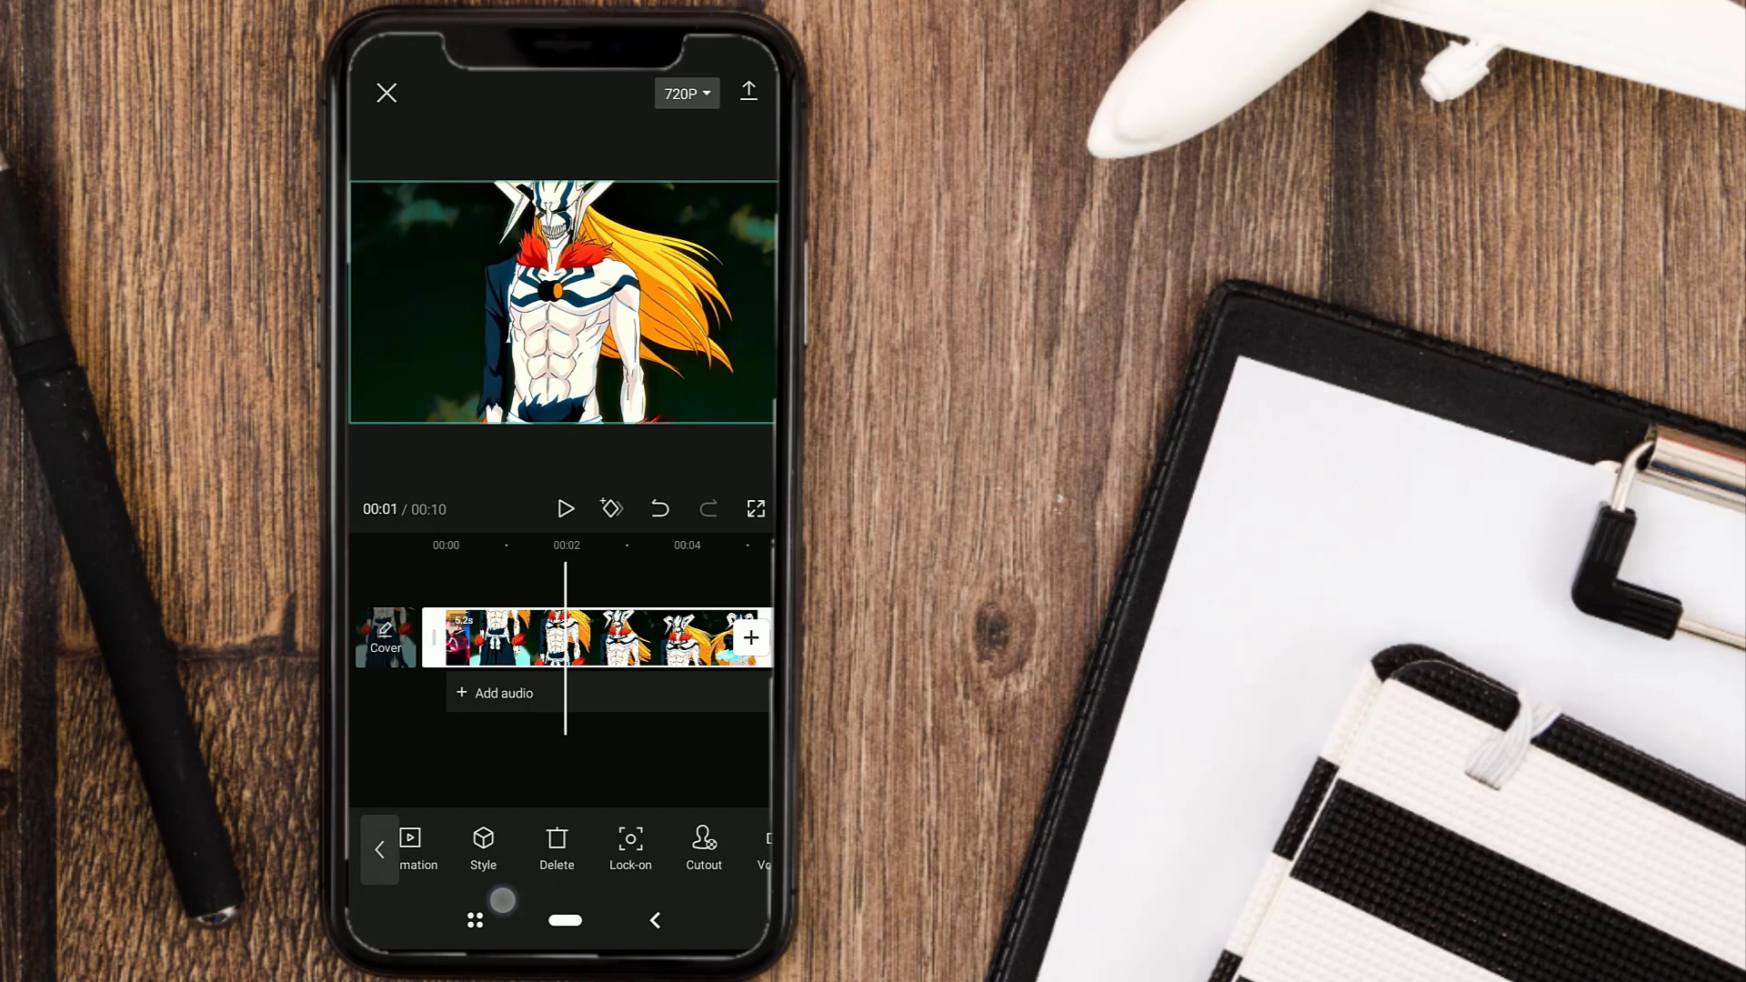
scroll("left", 3)
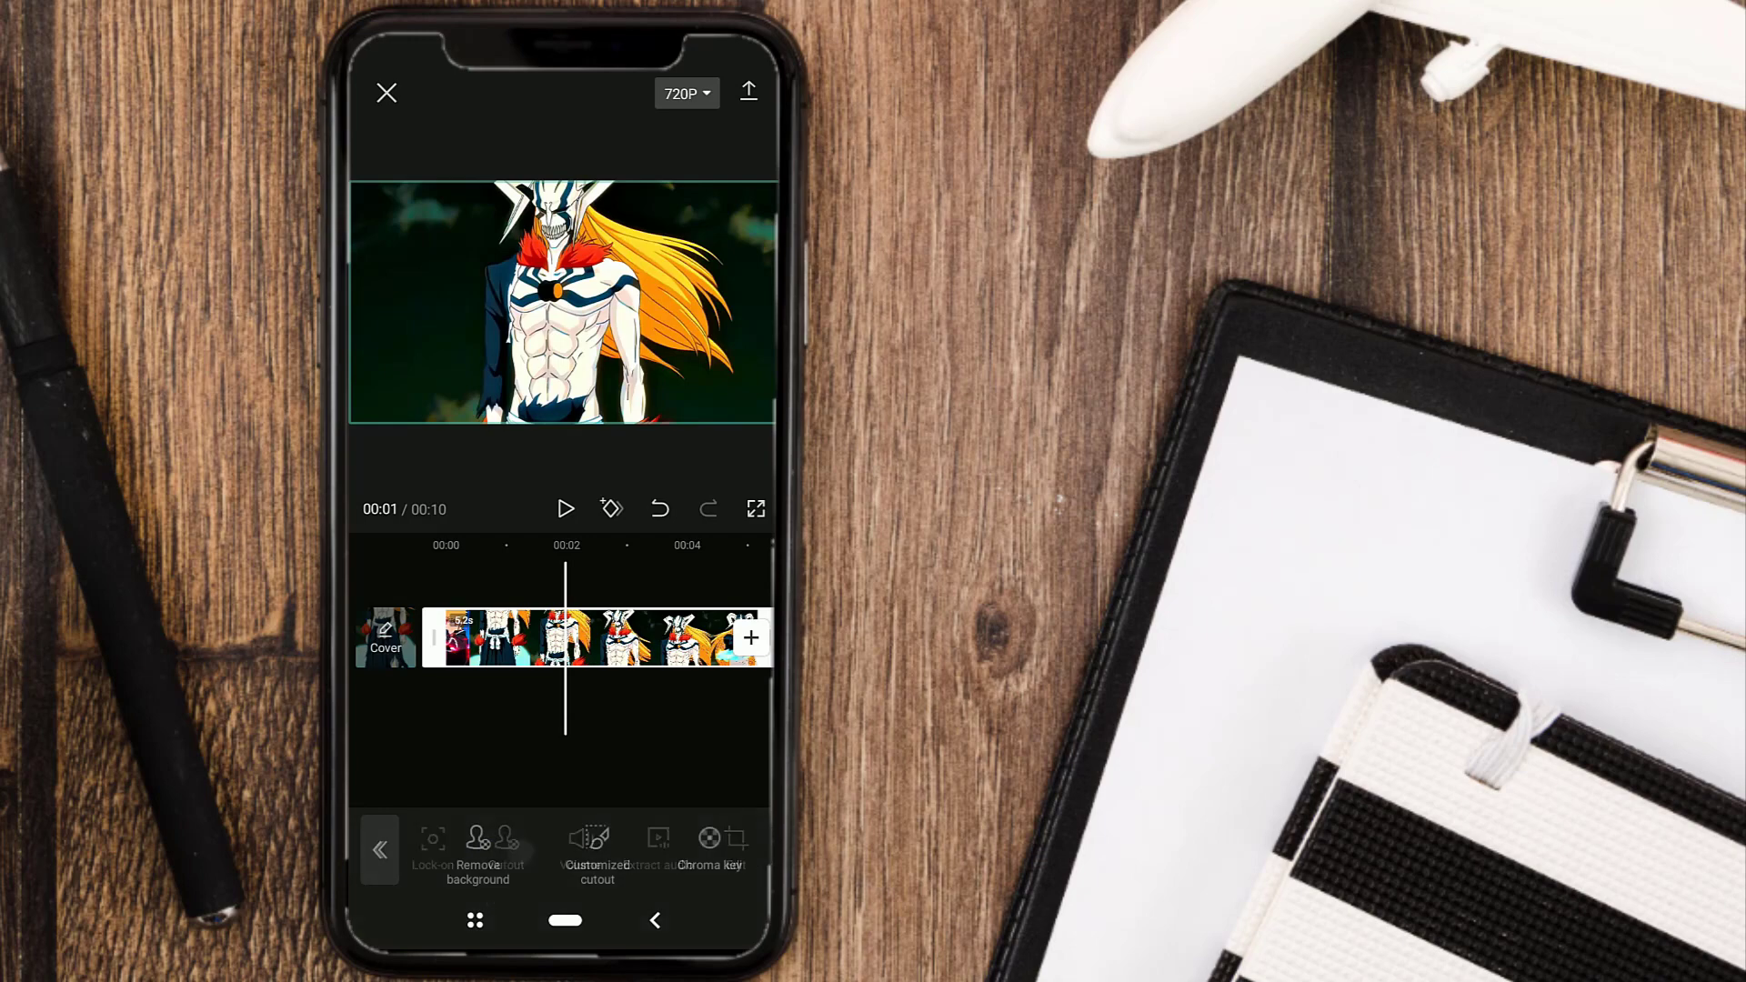
left_click(709, 846)
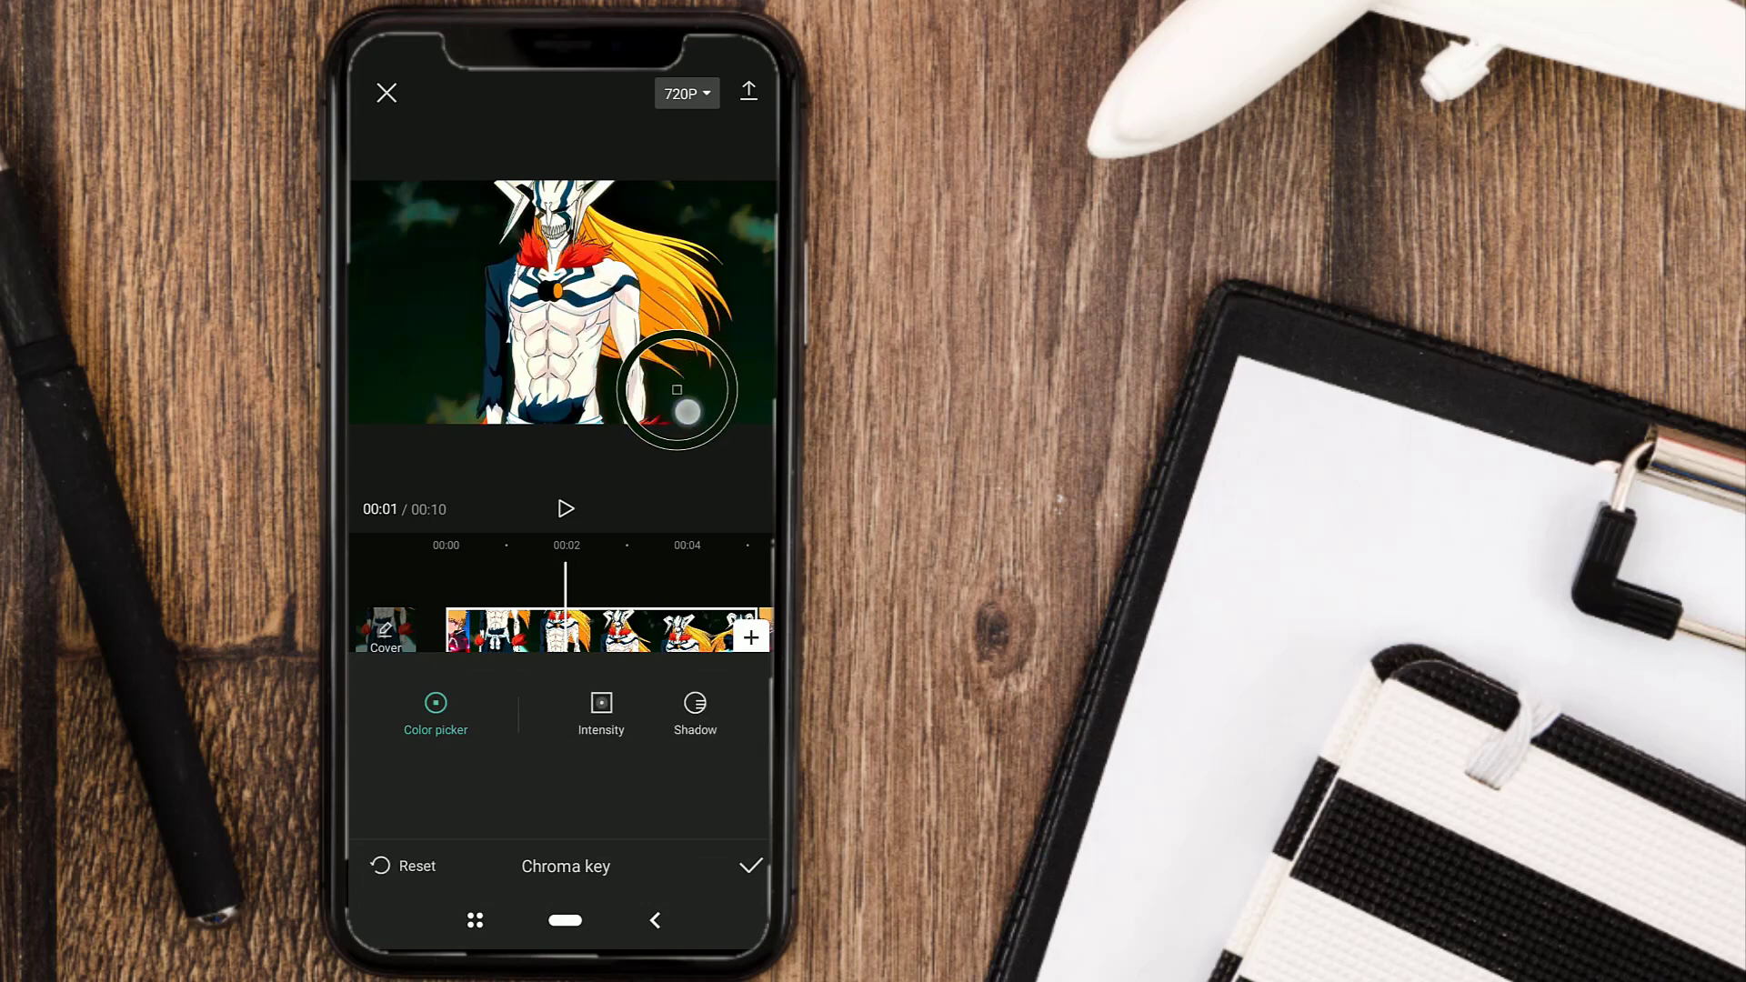
left_click(601, 710)
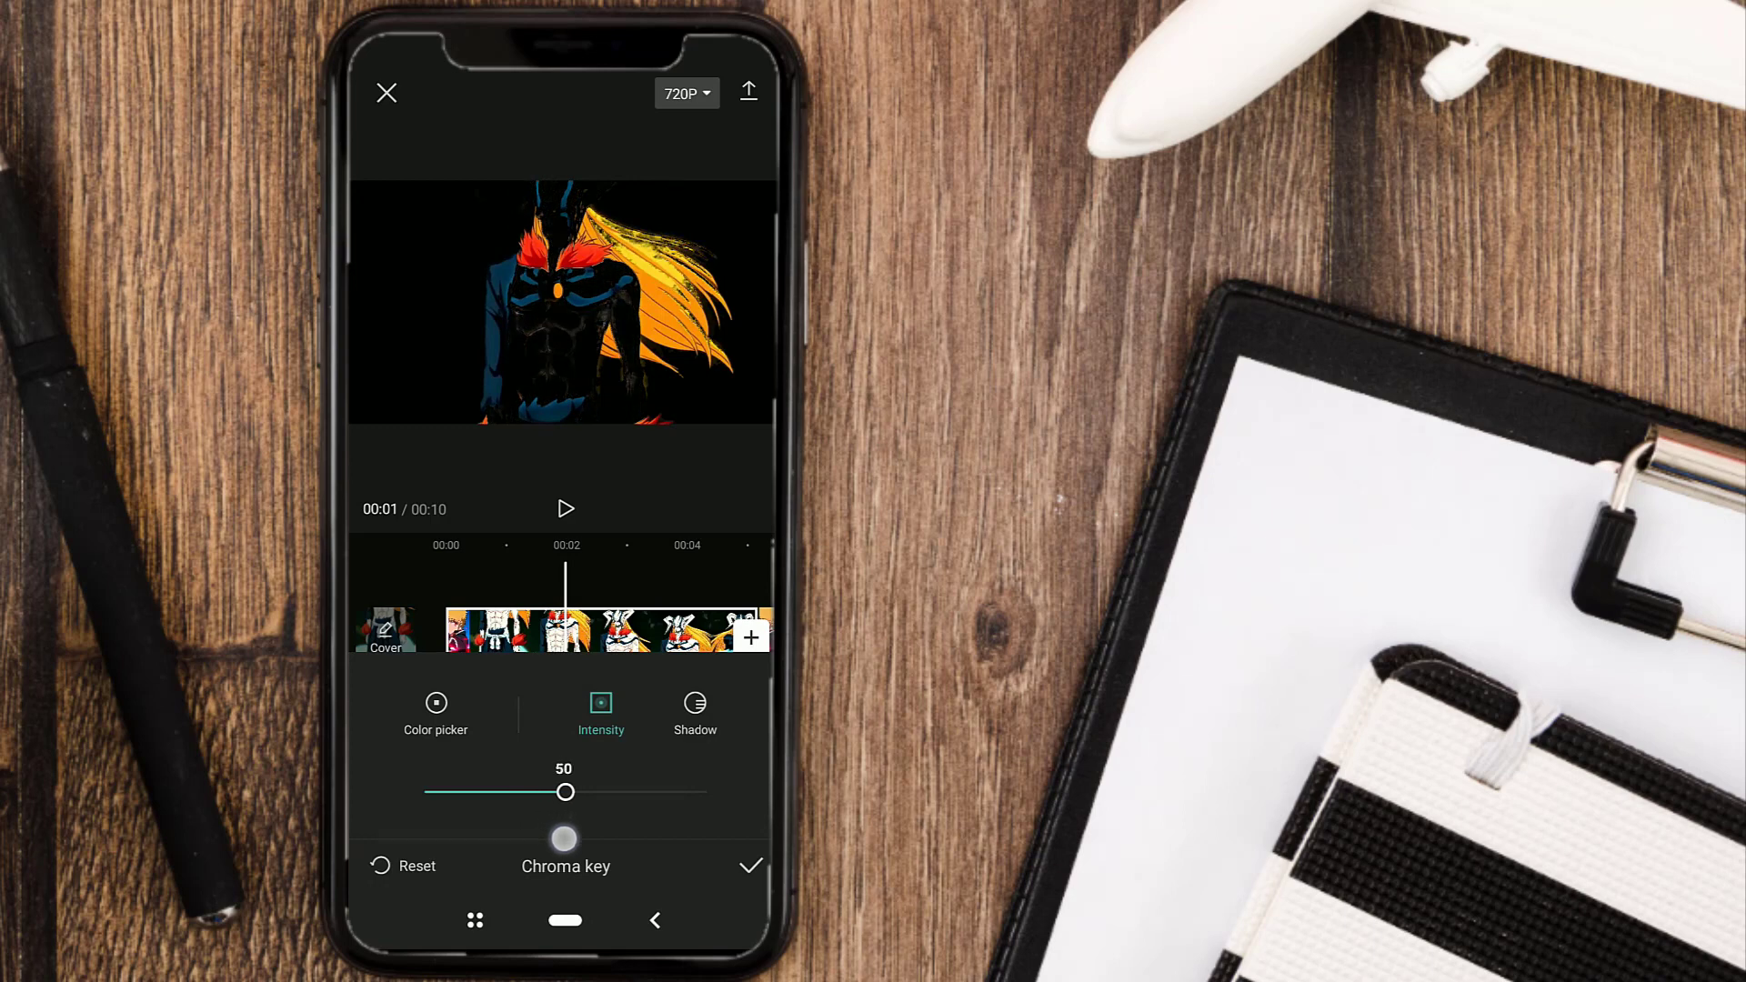
left_click(695, 713)
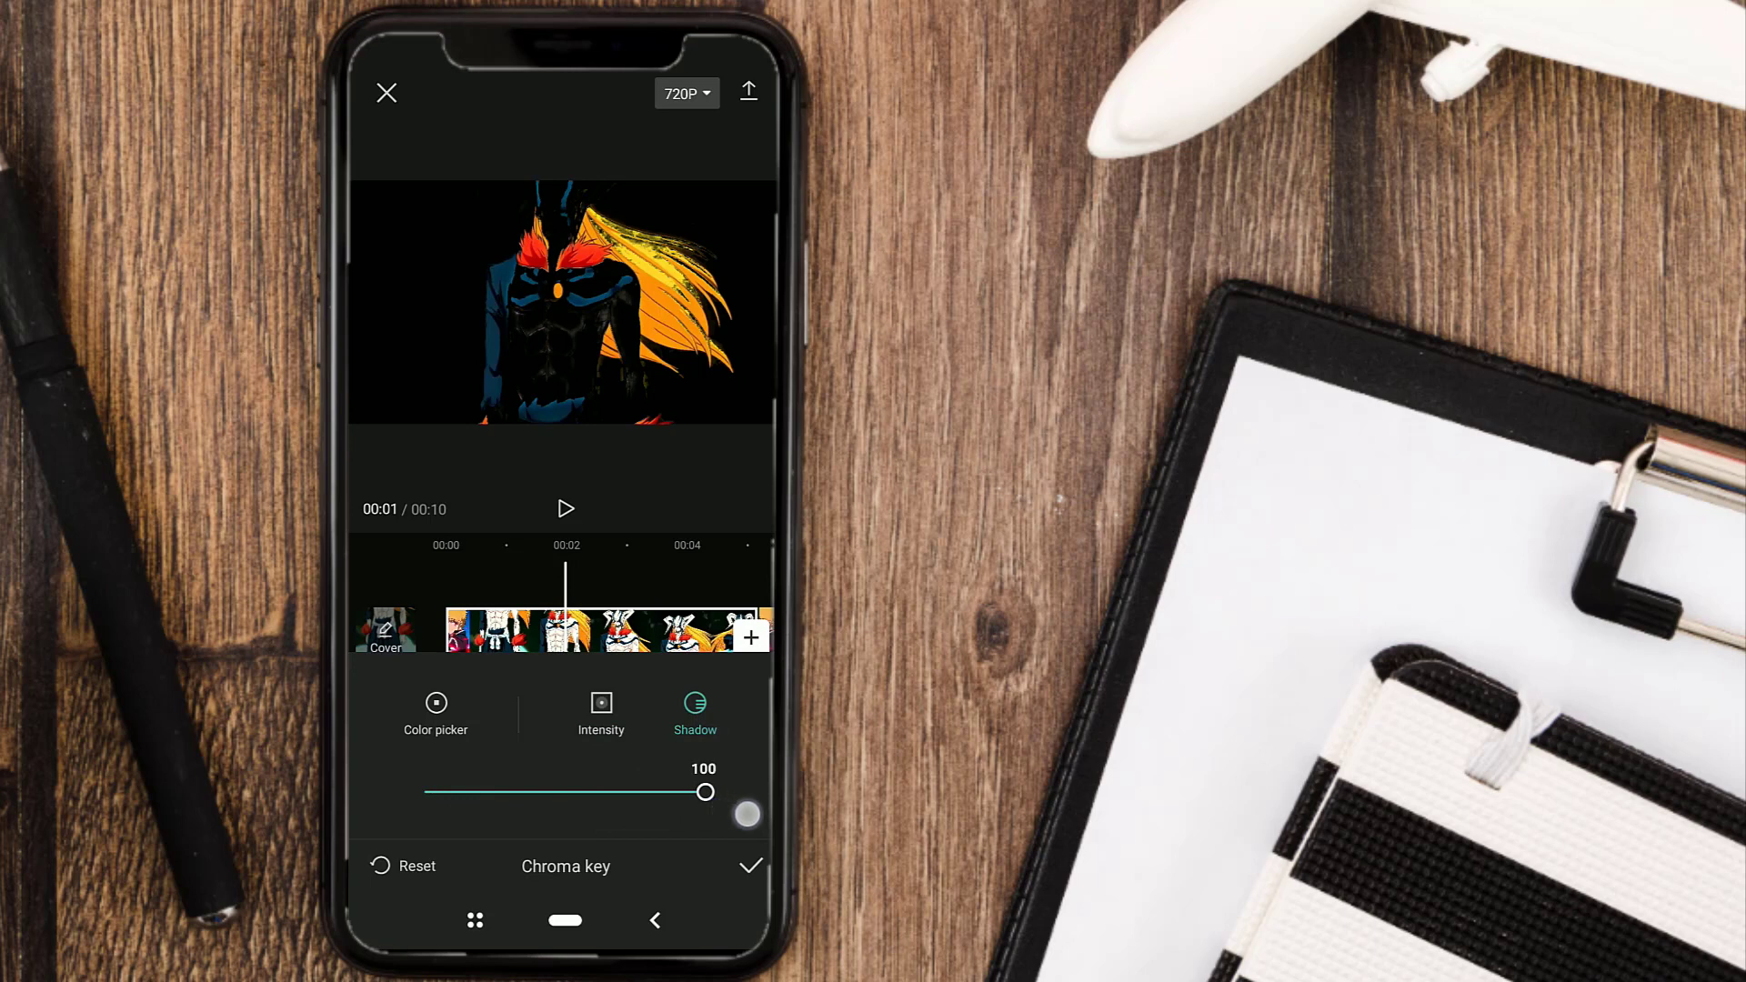
left_click(600, 713)
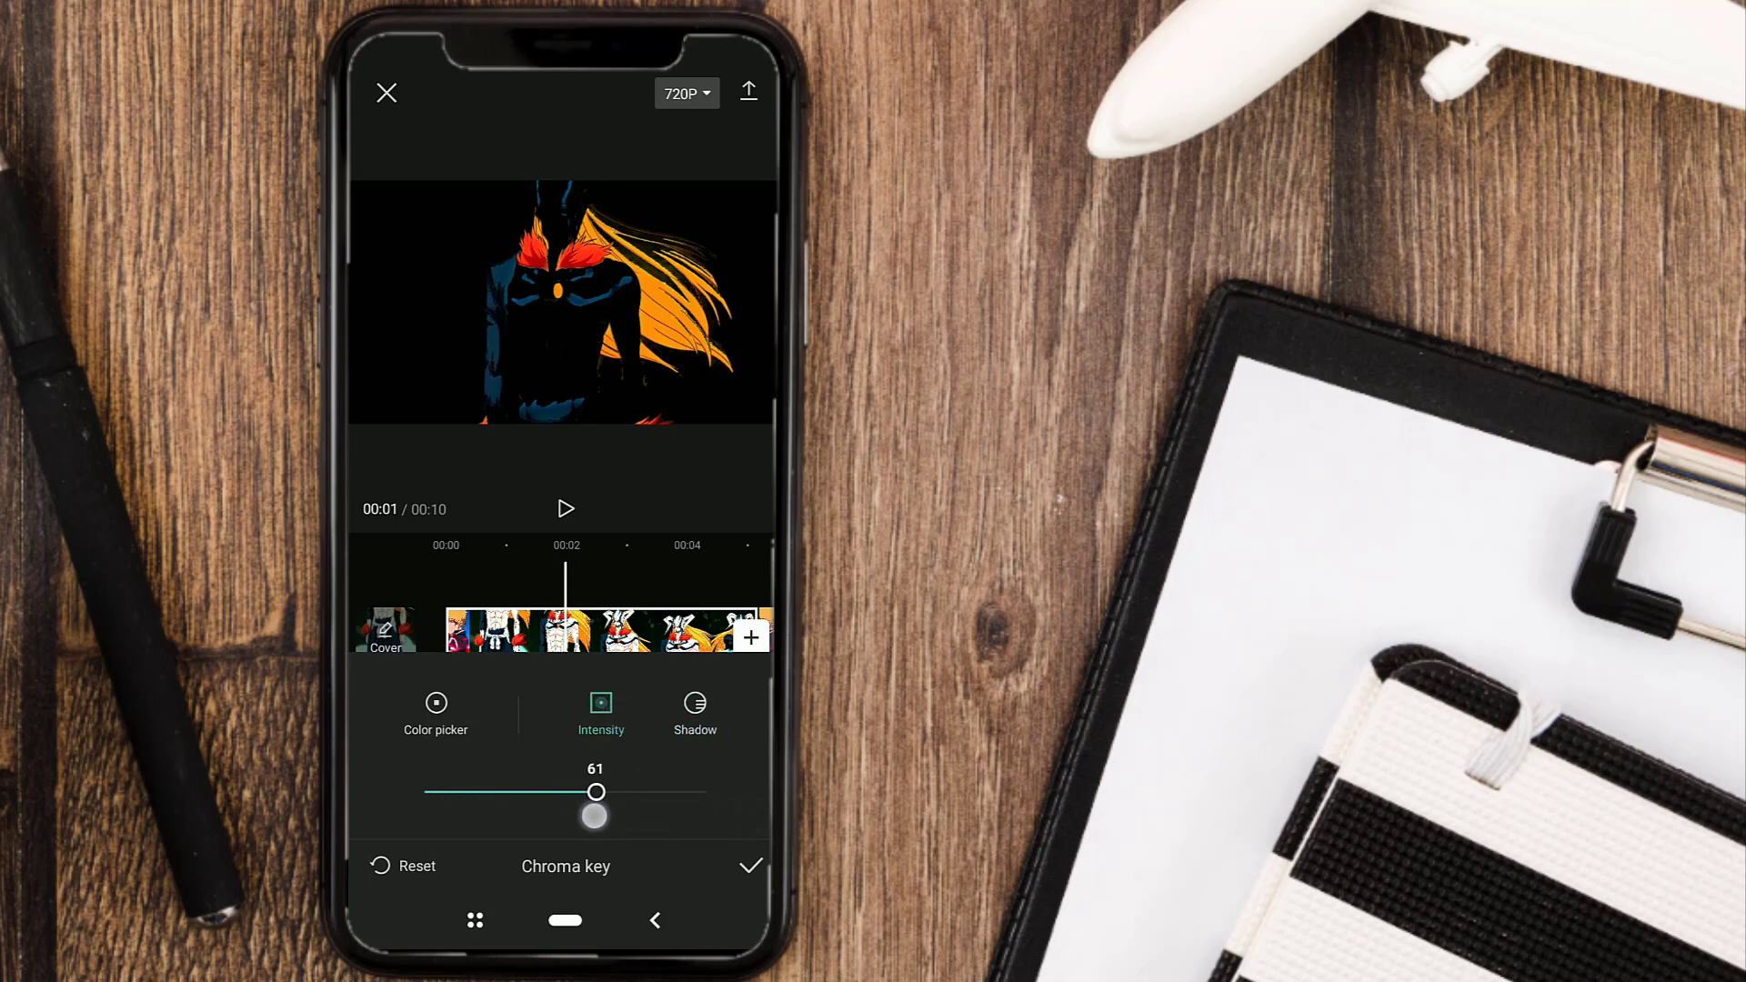
left_click(750, 867)
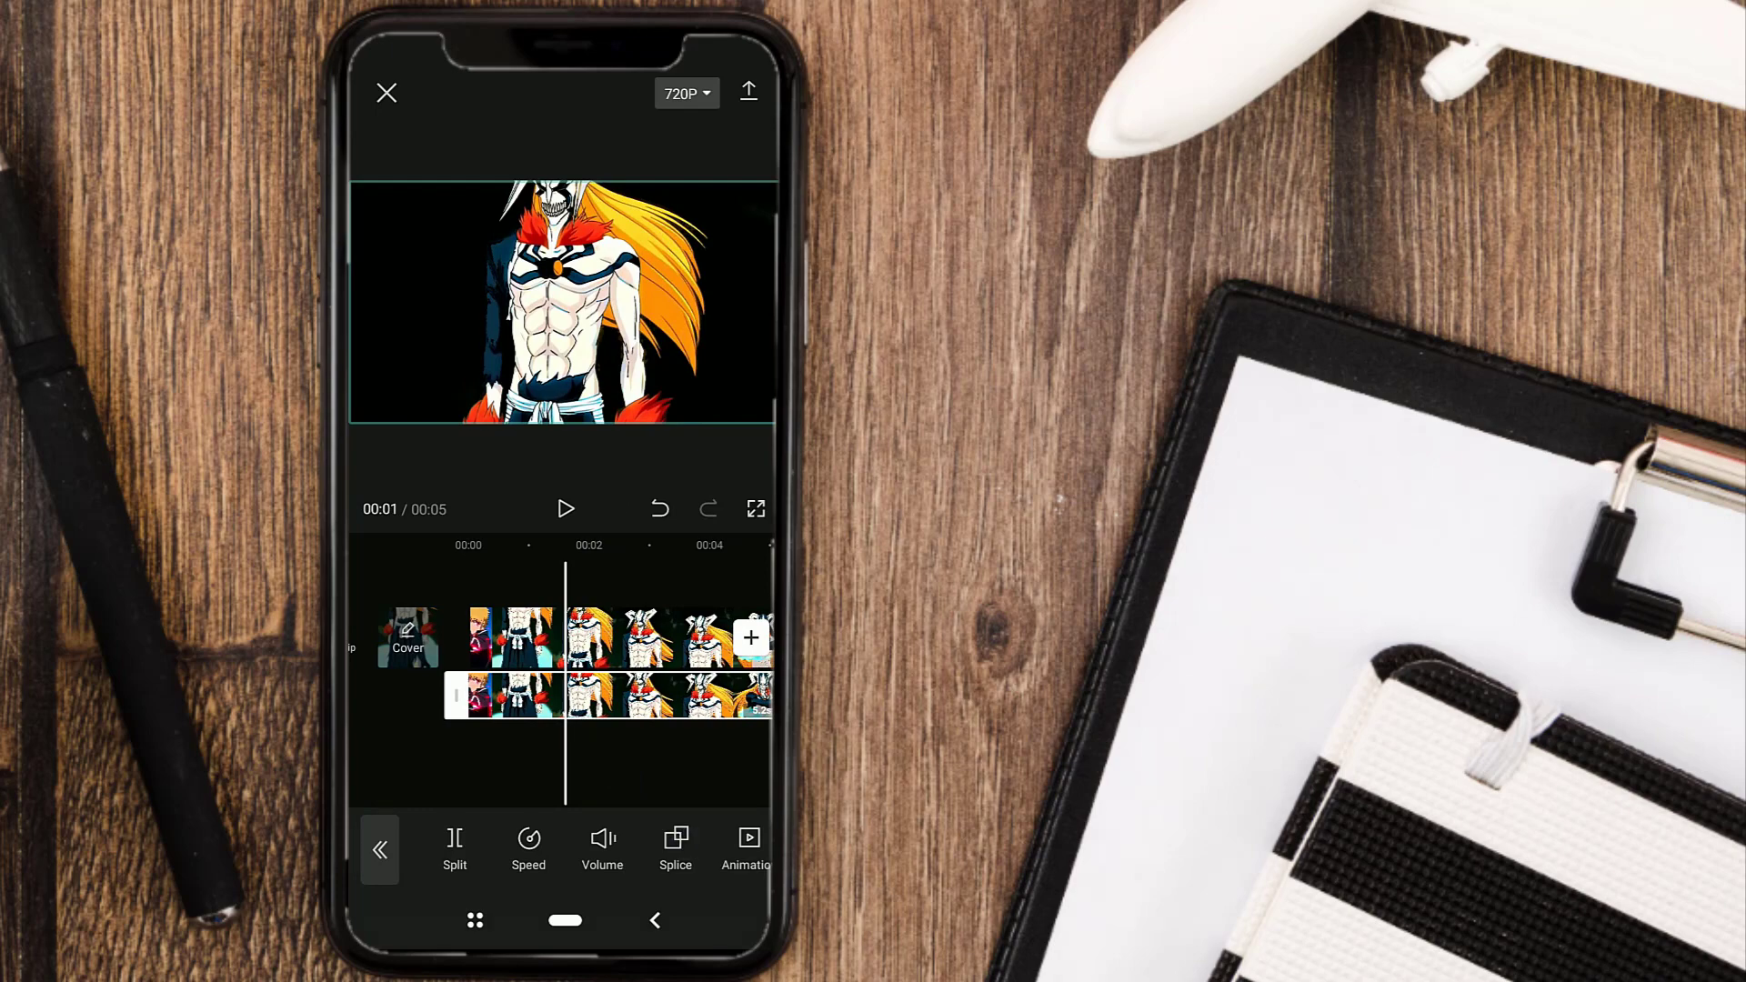
- Set the overlay copy's blend mode to Lighten
left_click(675, 848)
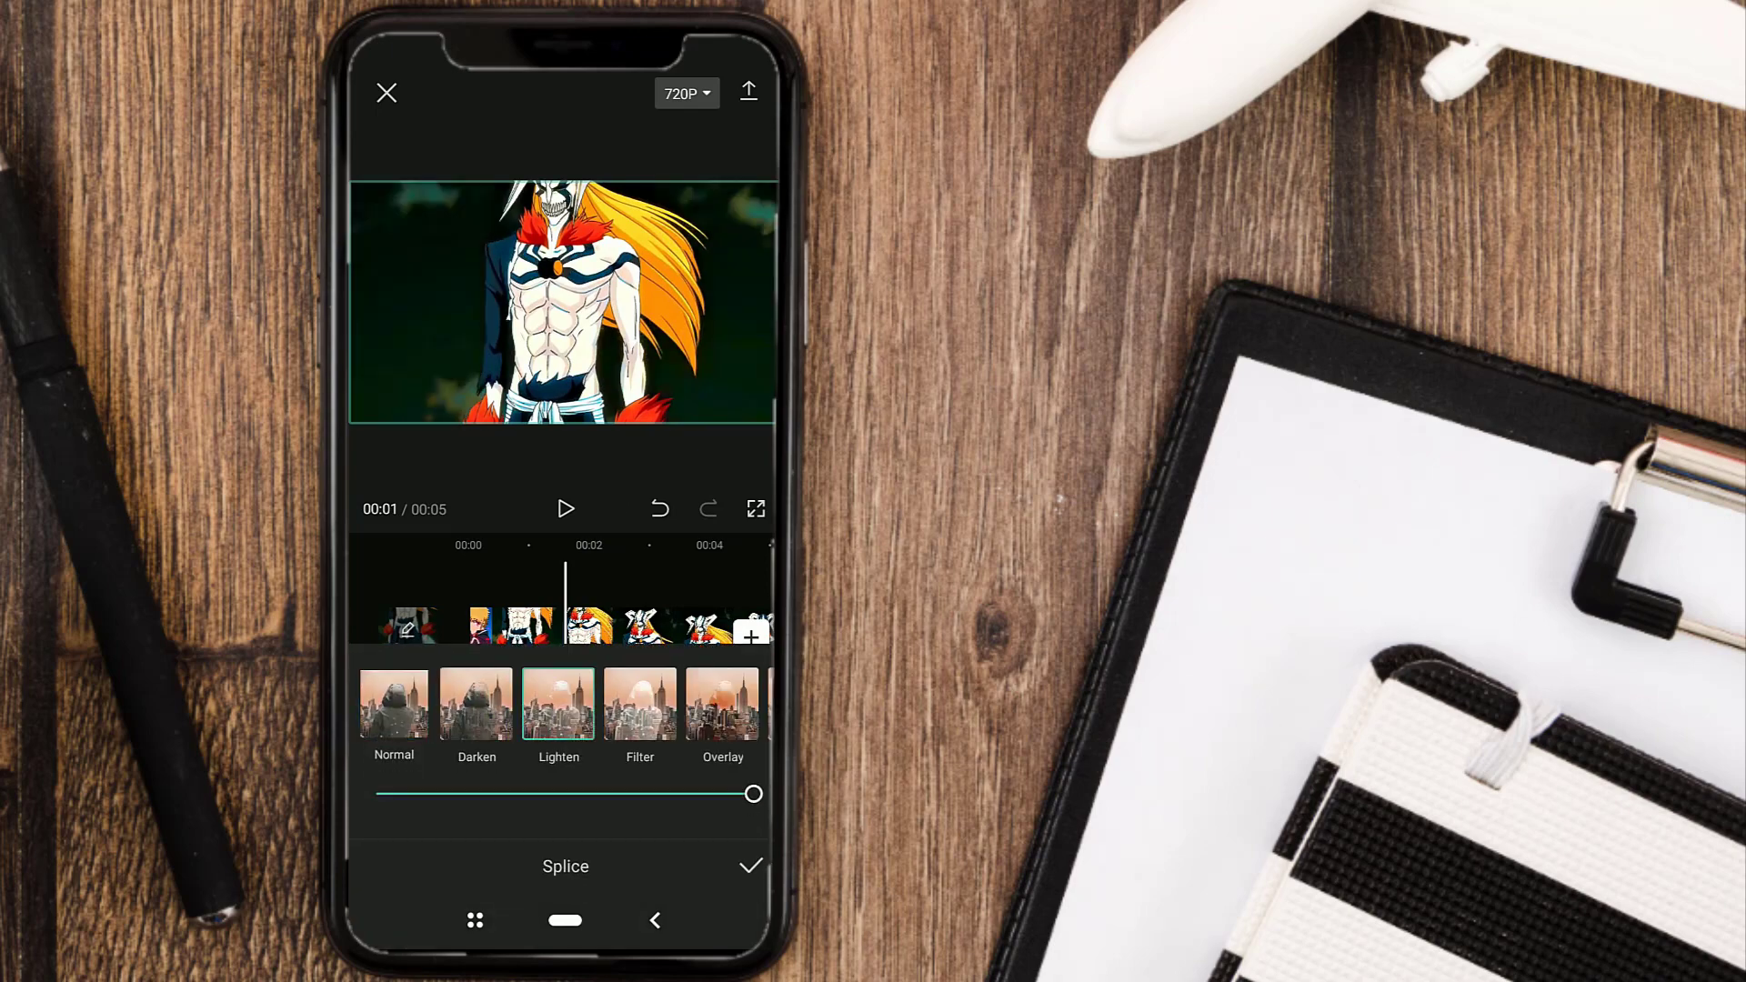
left_click(749, 867)
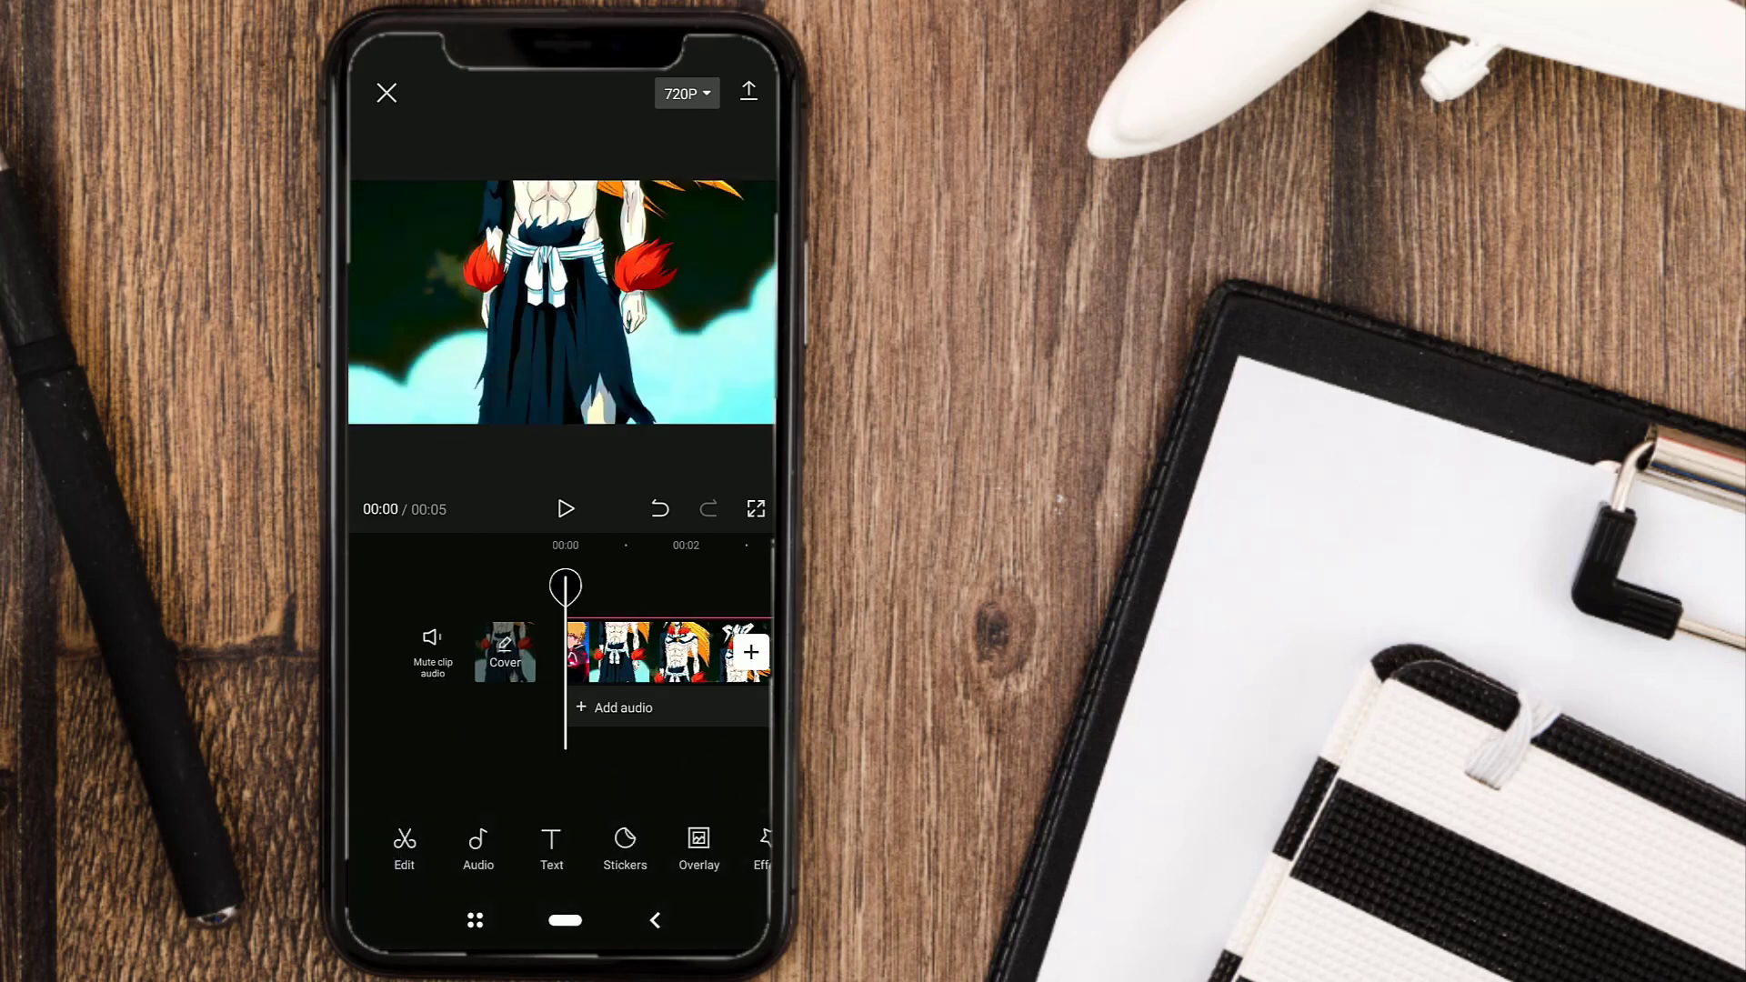
- Apply the Lens effect Edge Glow with Glow dragged to maximum
left_click(764, 850)
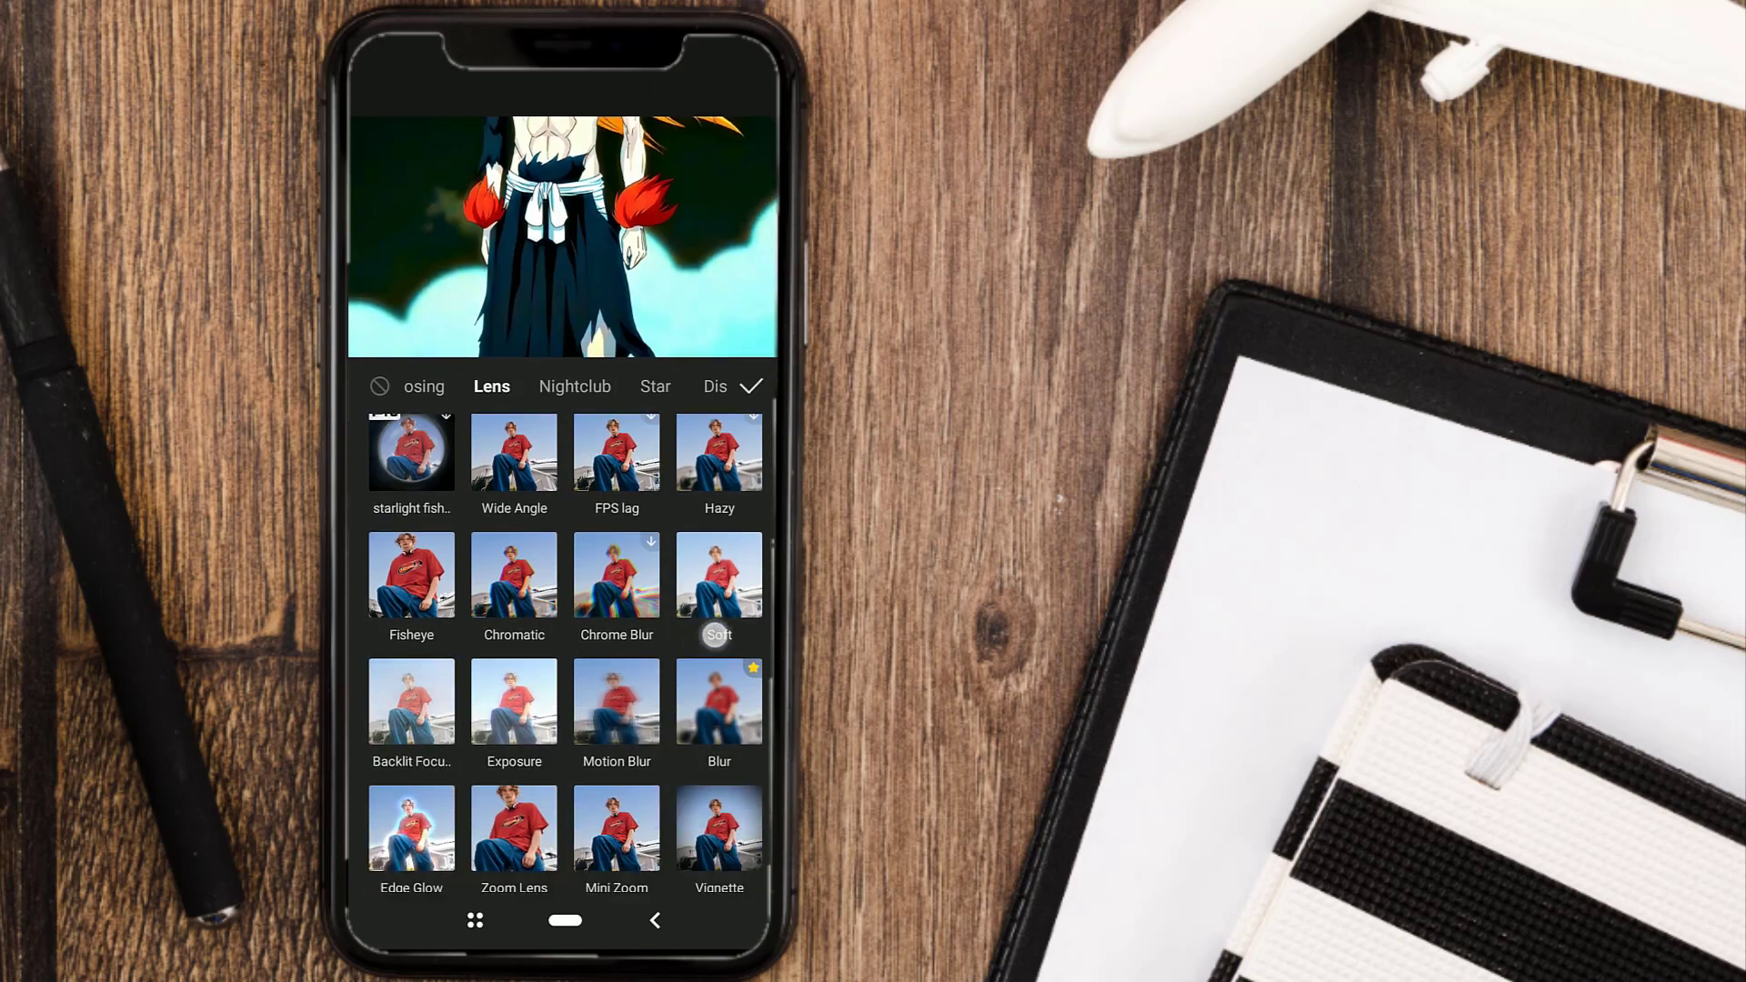
scroll("up", 3)
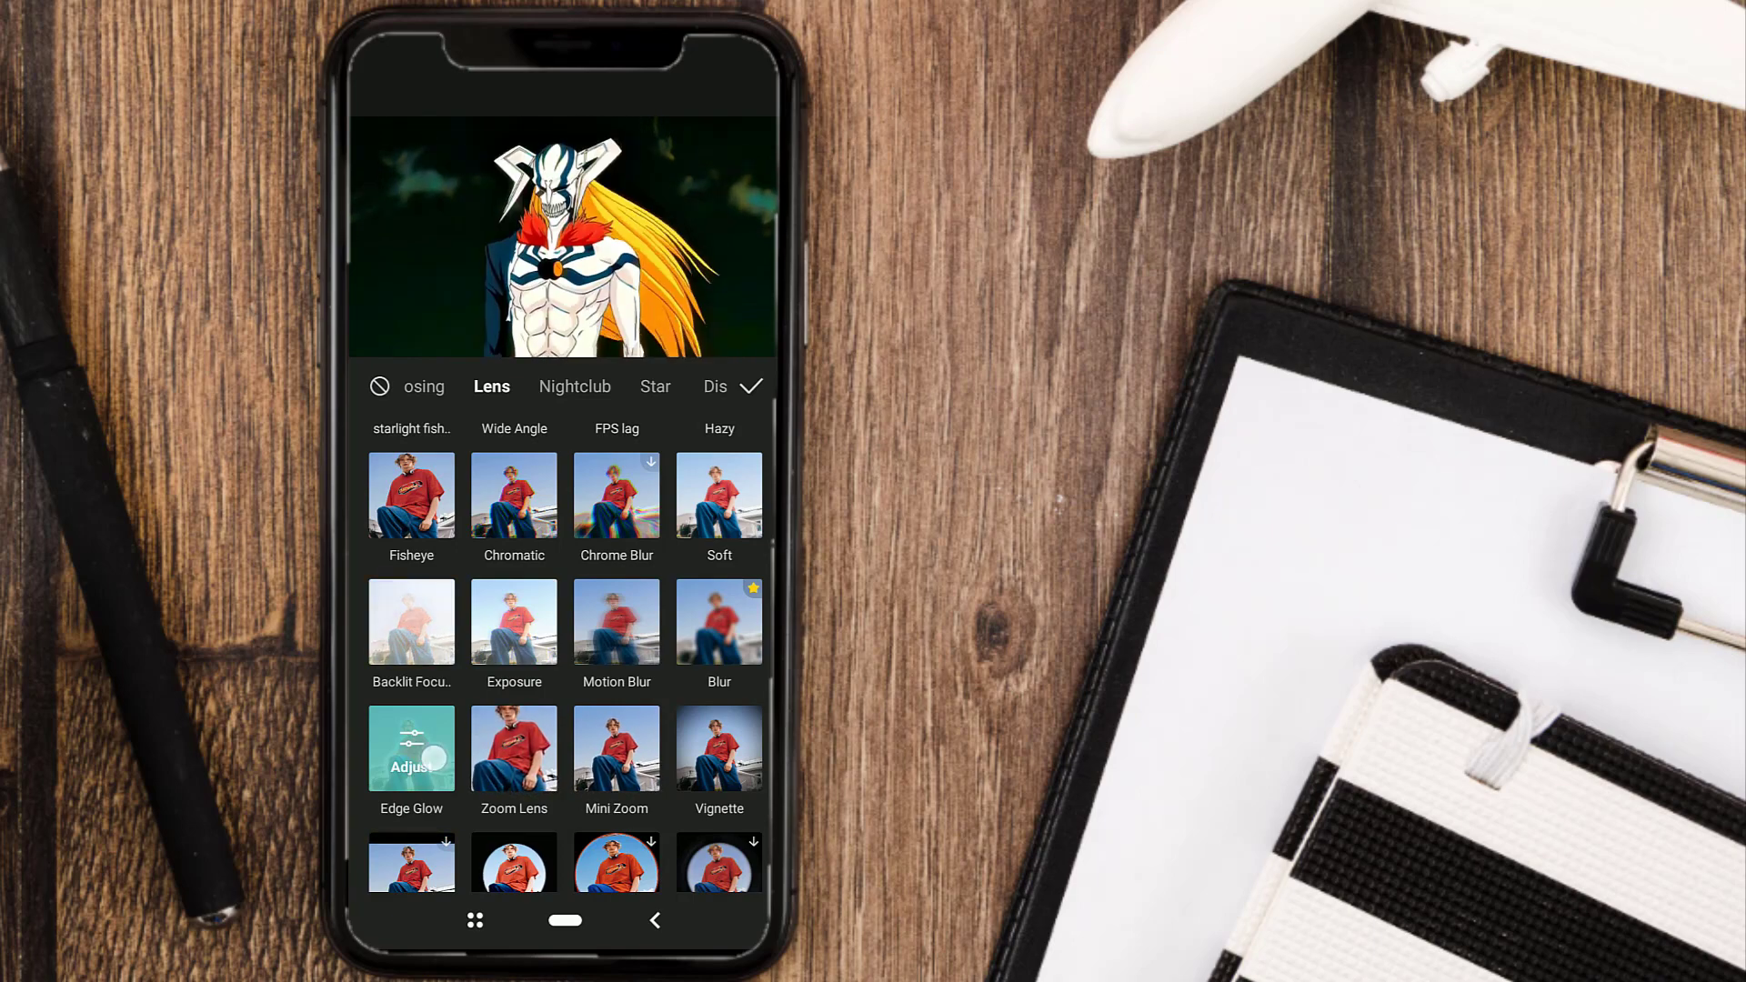
left_click(411, 748)
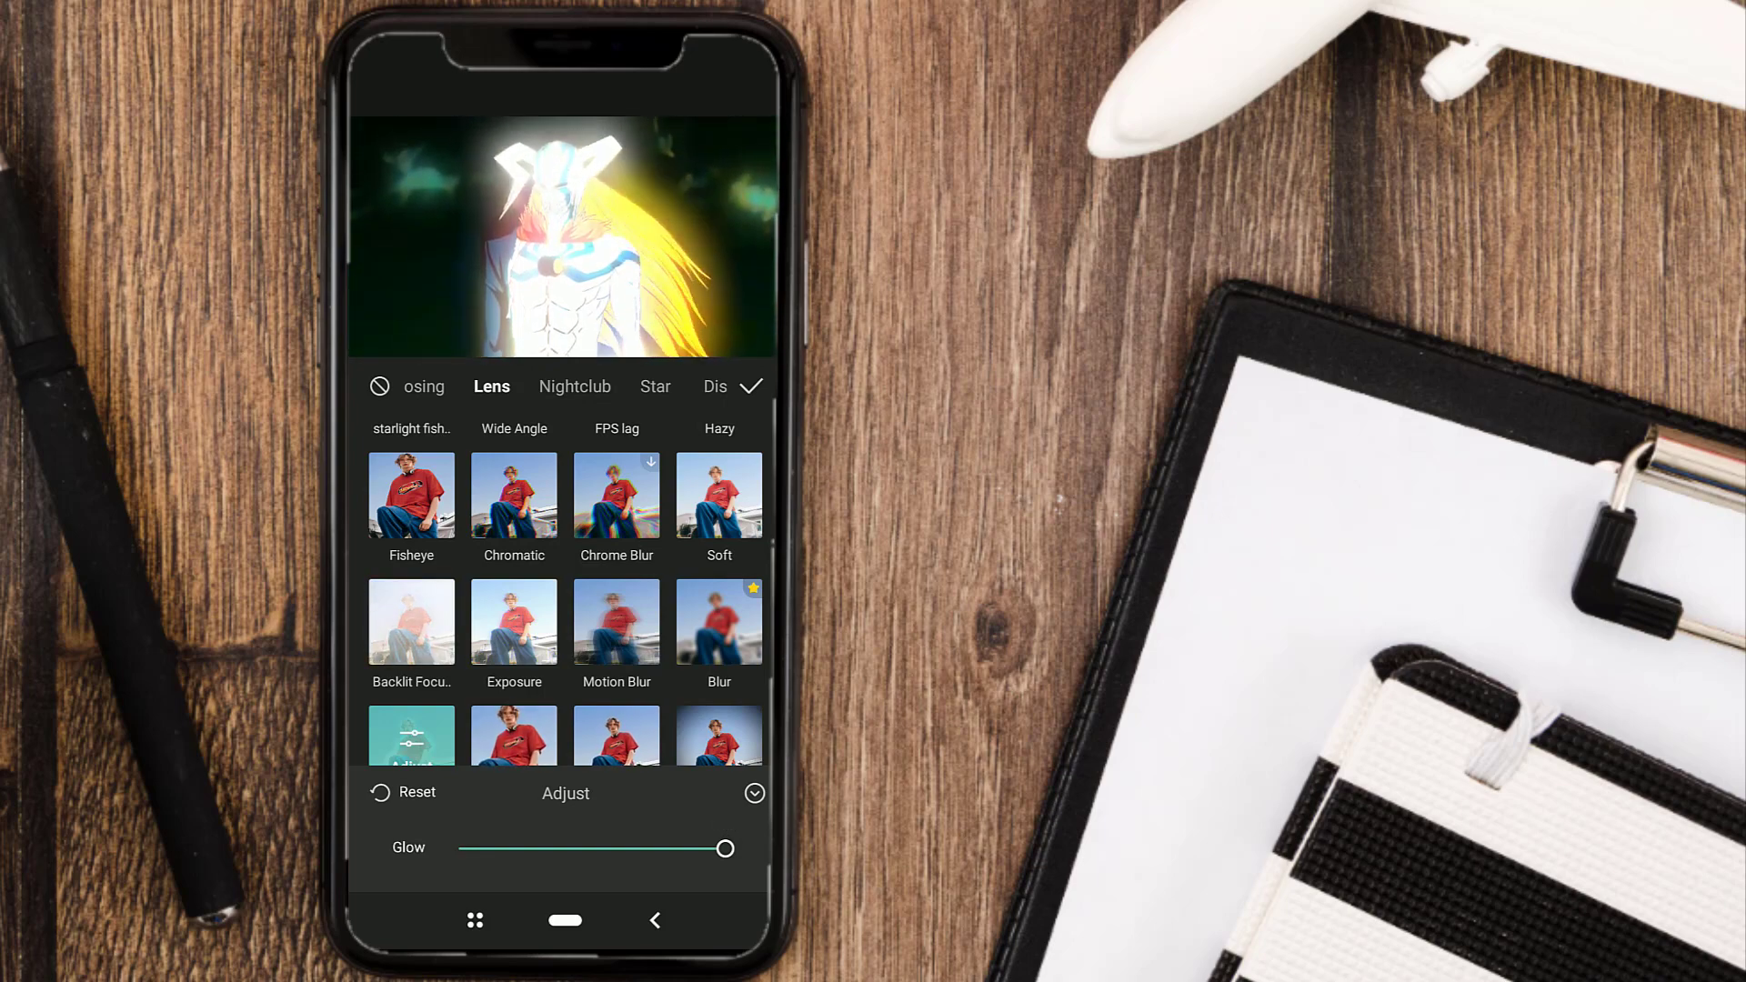
left_click(752, 386)
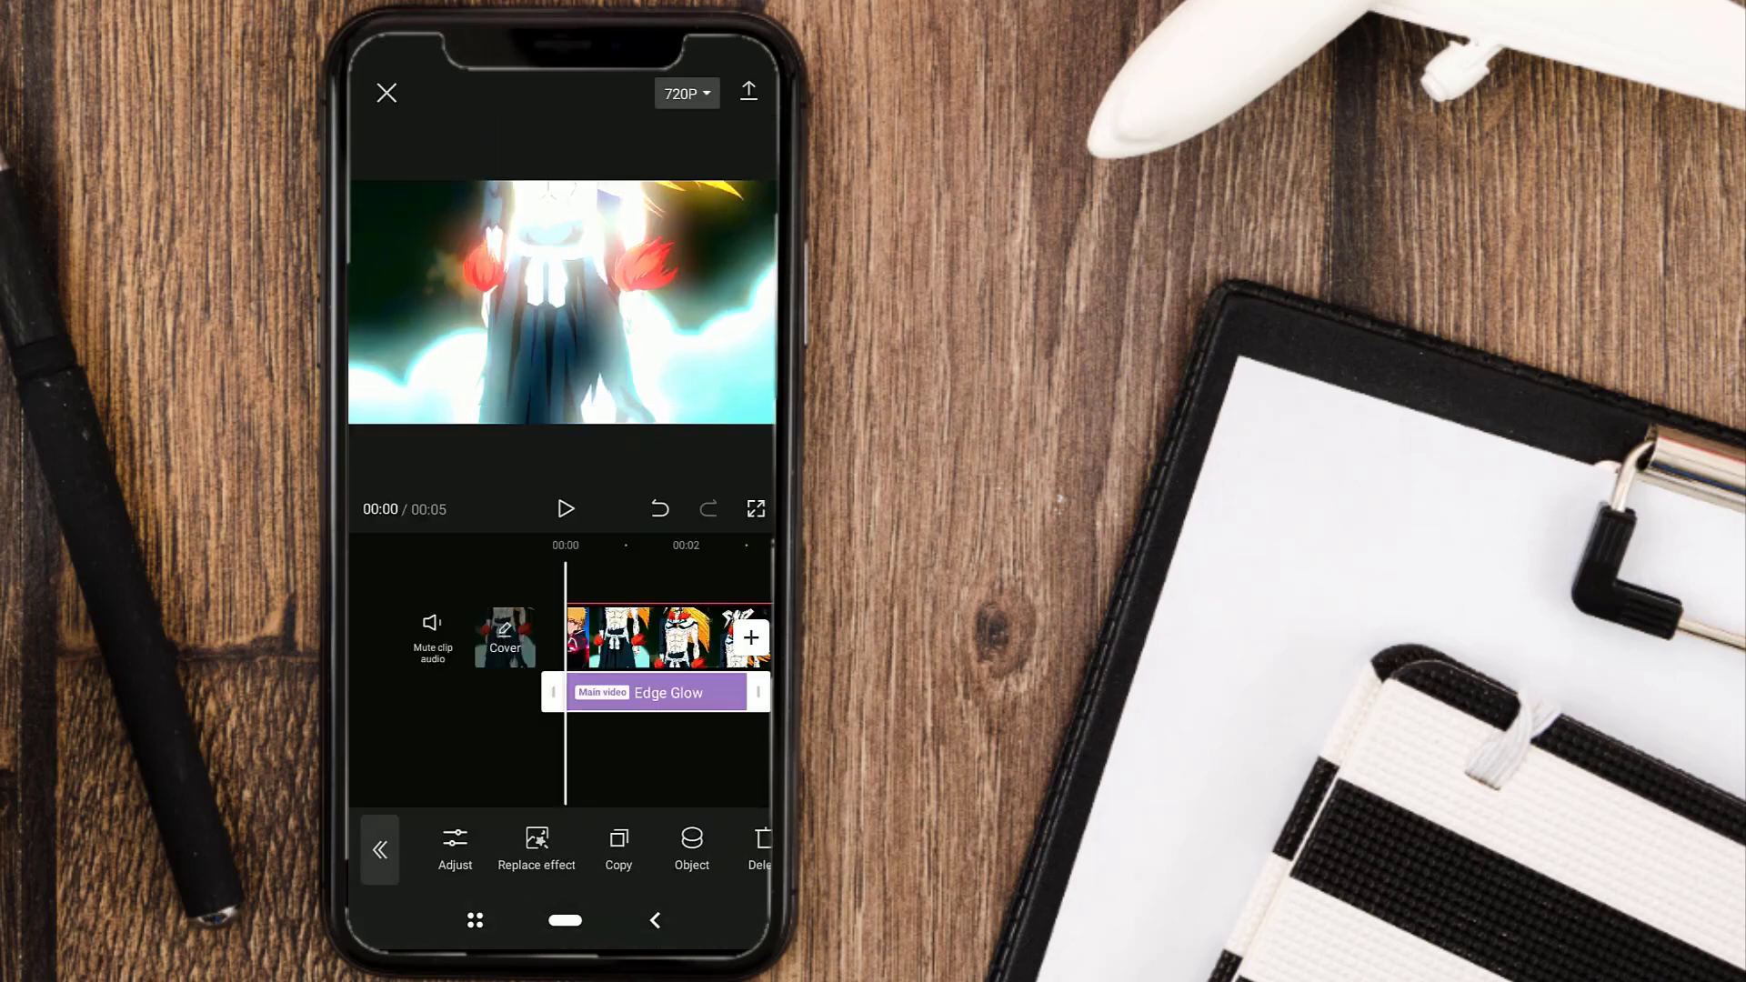
- Set the Edge Glow effect's target object to the Overlay clip
left_click(691, 848)
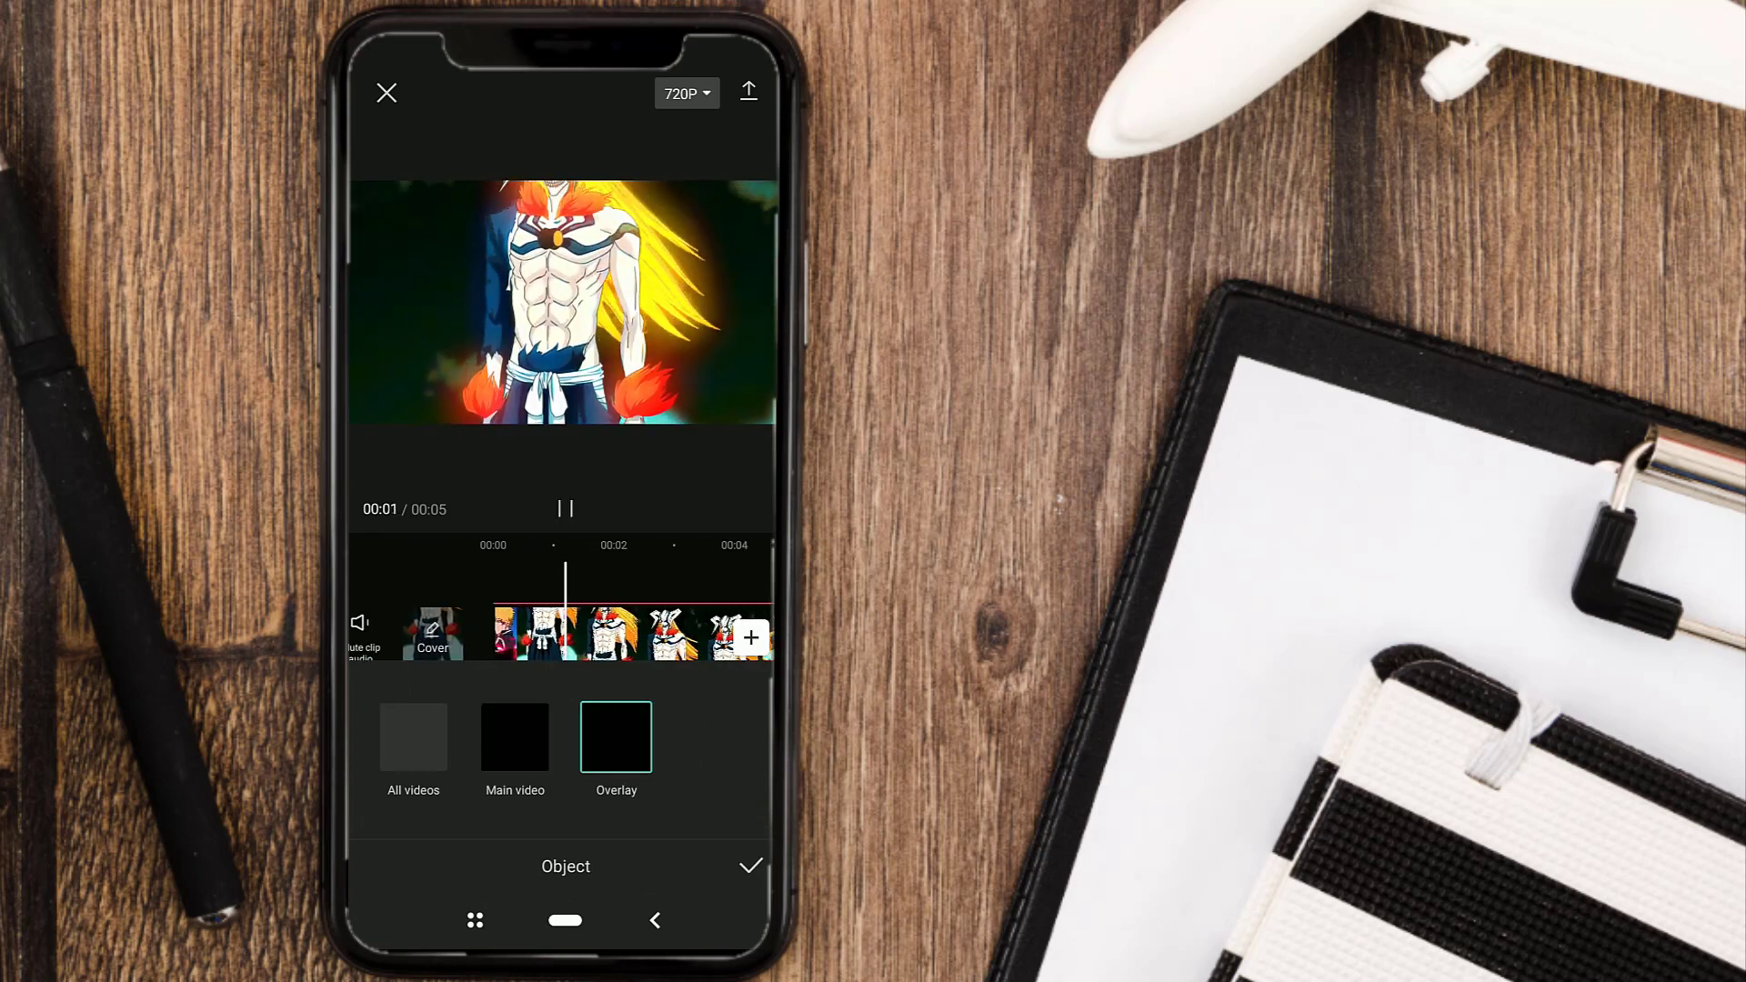
left_click(566, 509)
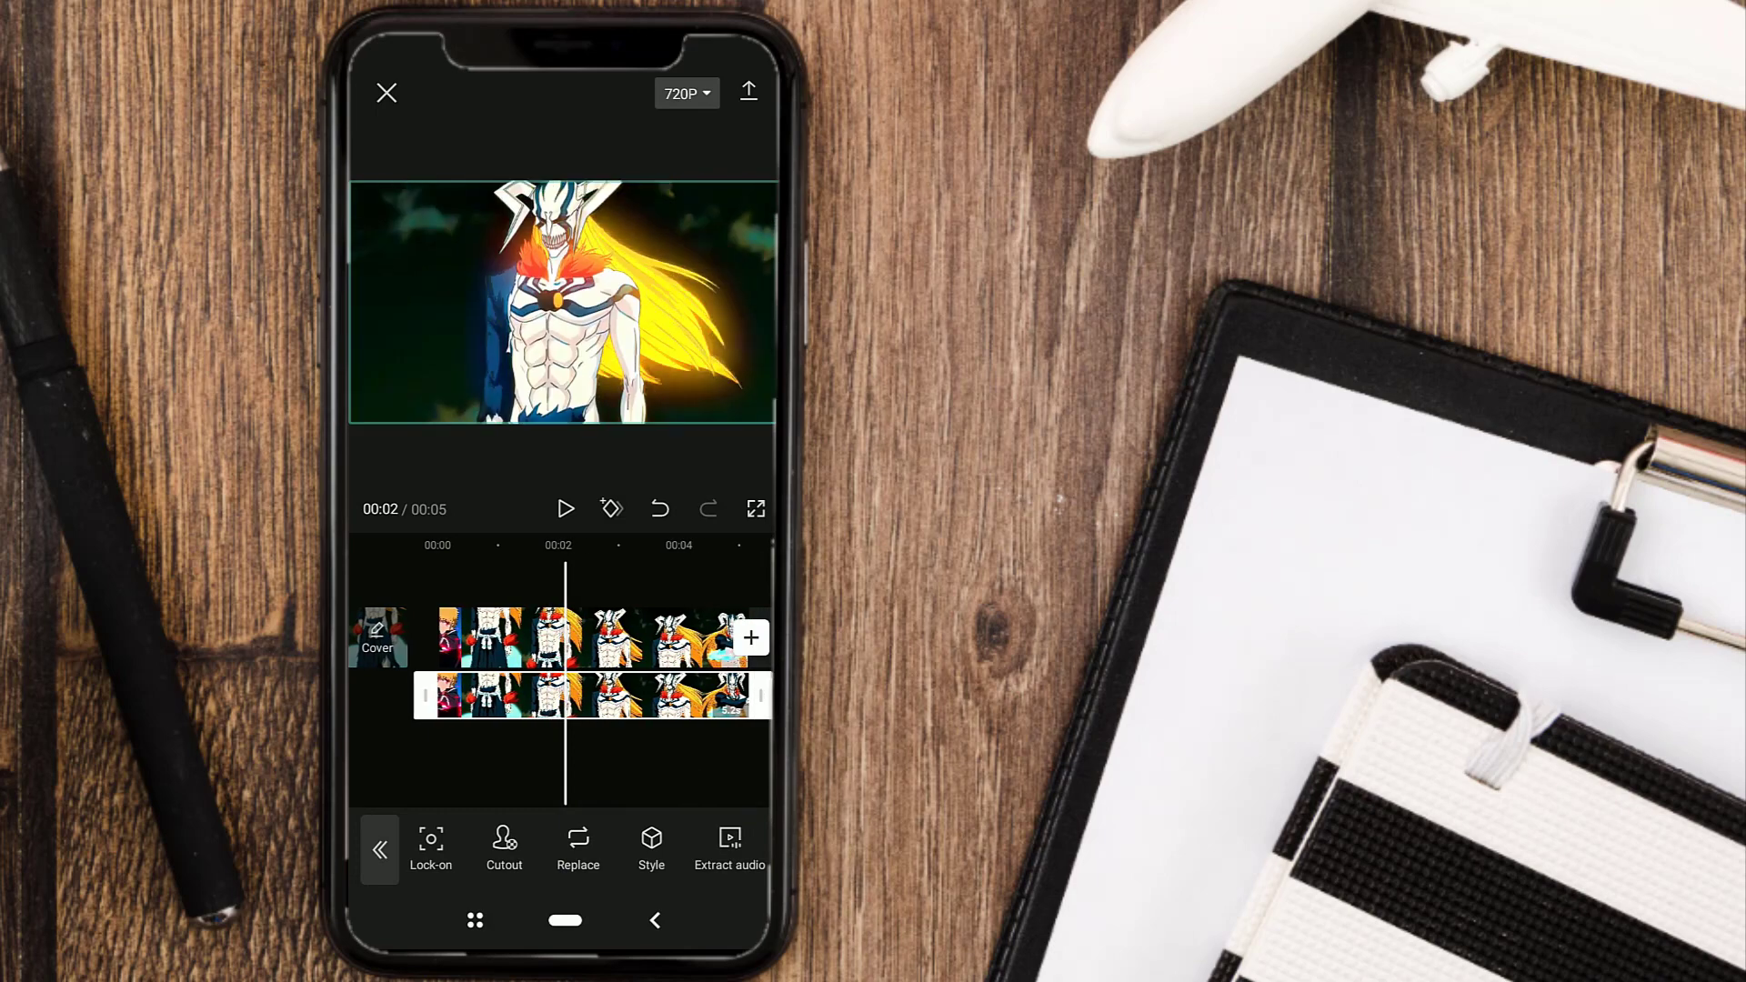
- Adjust the overlay clip to Contrast 49 and Exposure 15
left_click(651, 847)
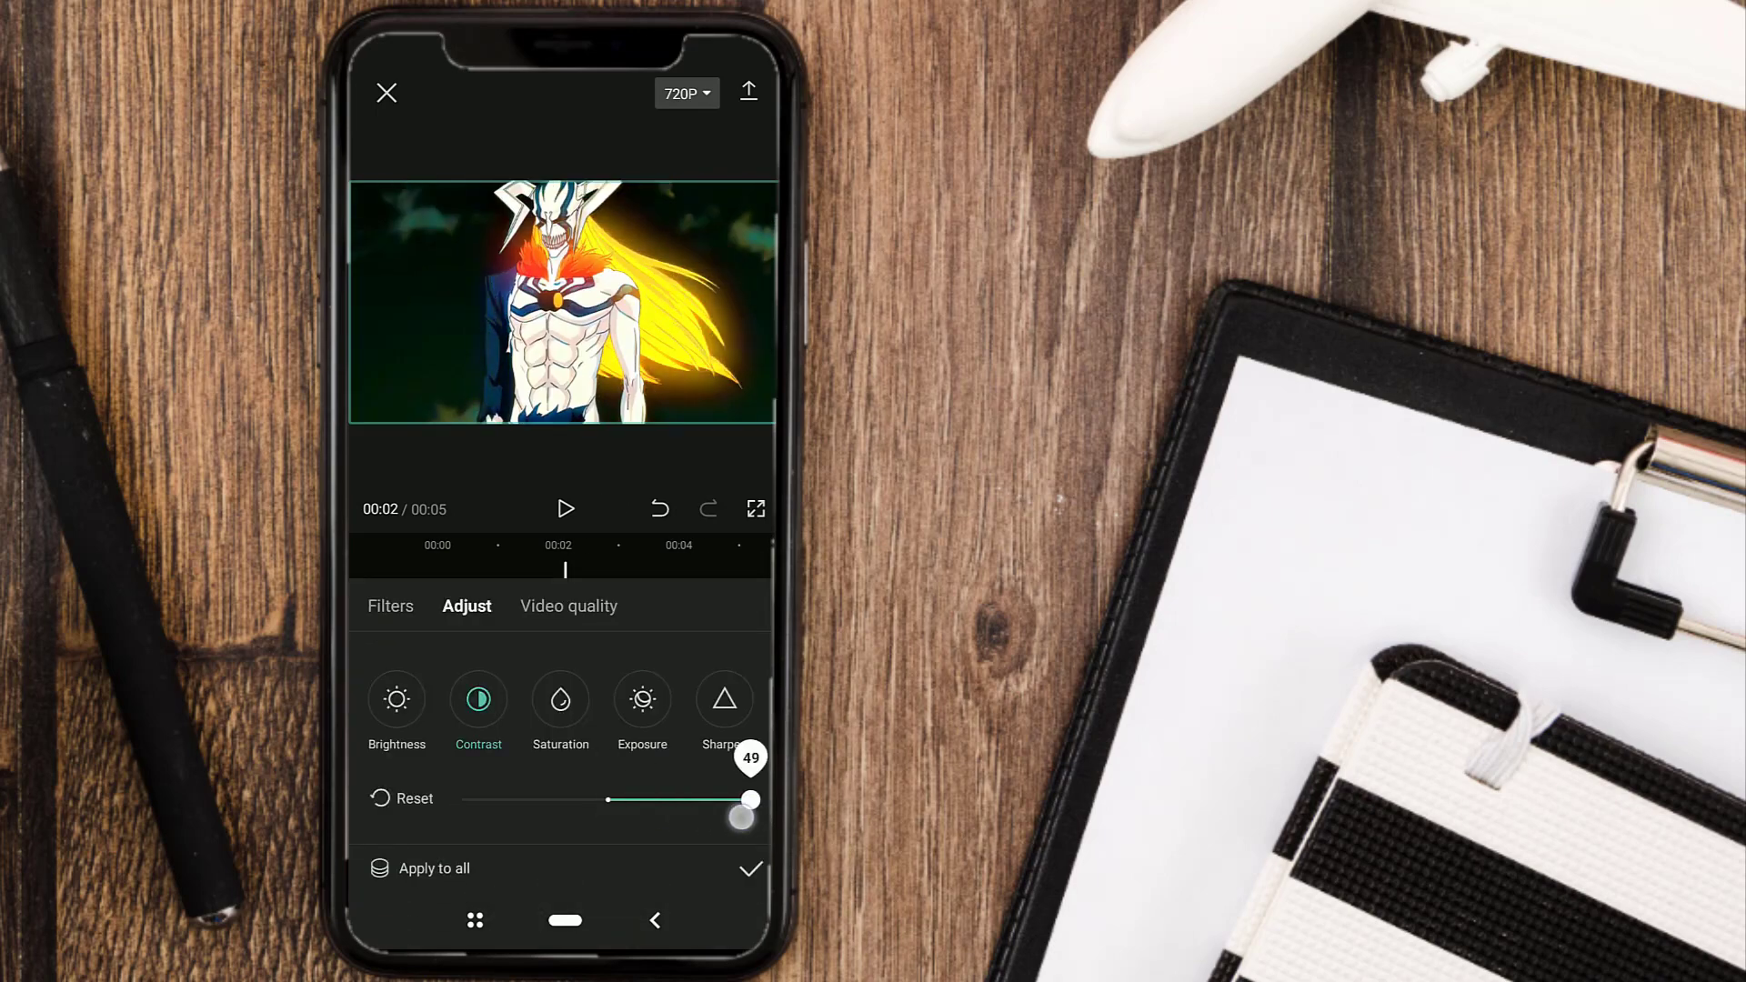
left_click(397, 700)
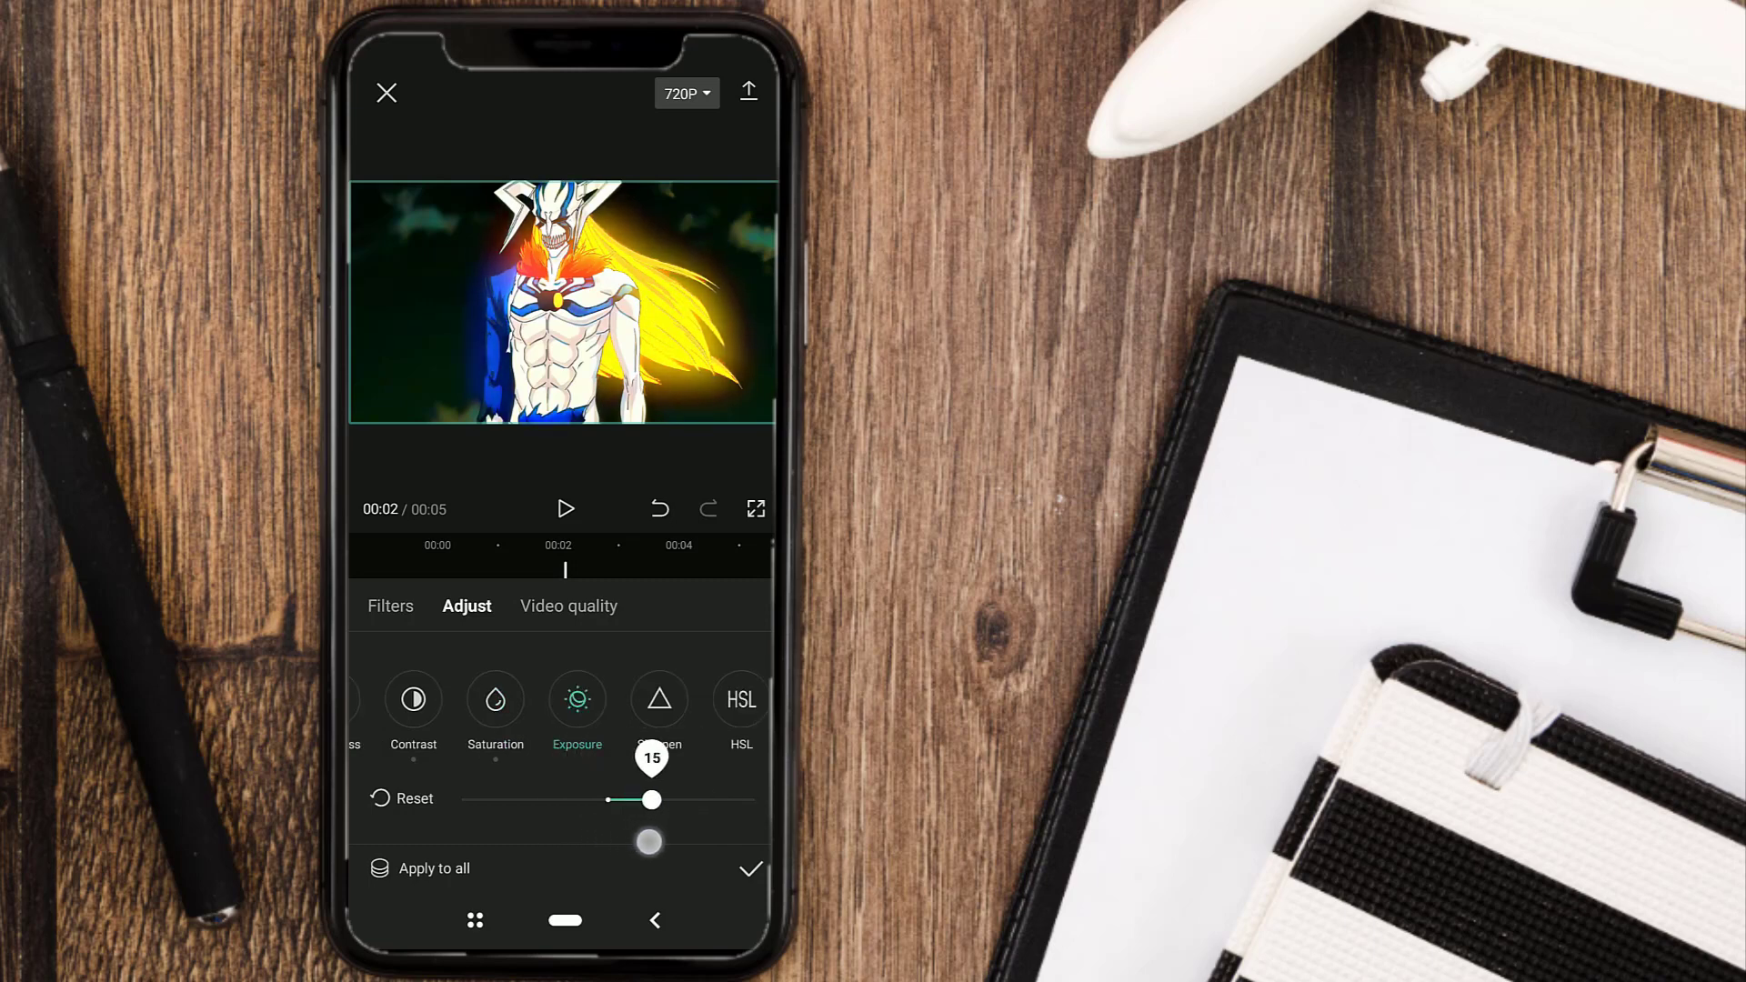
left_click(750, 869)
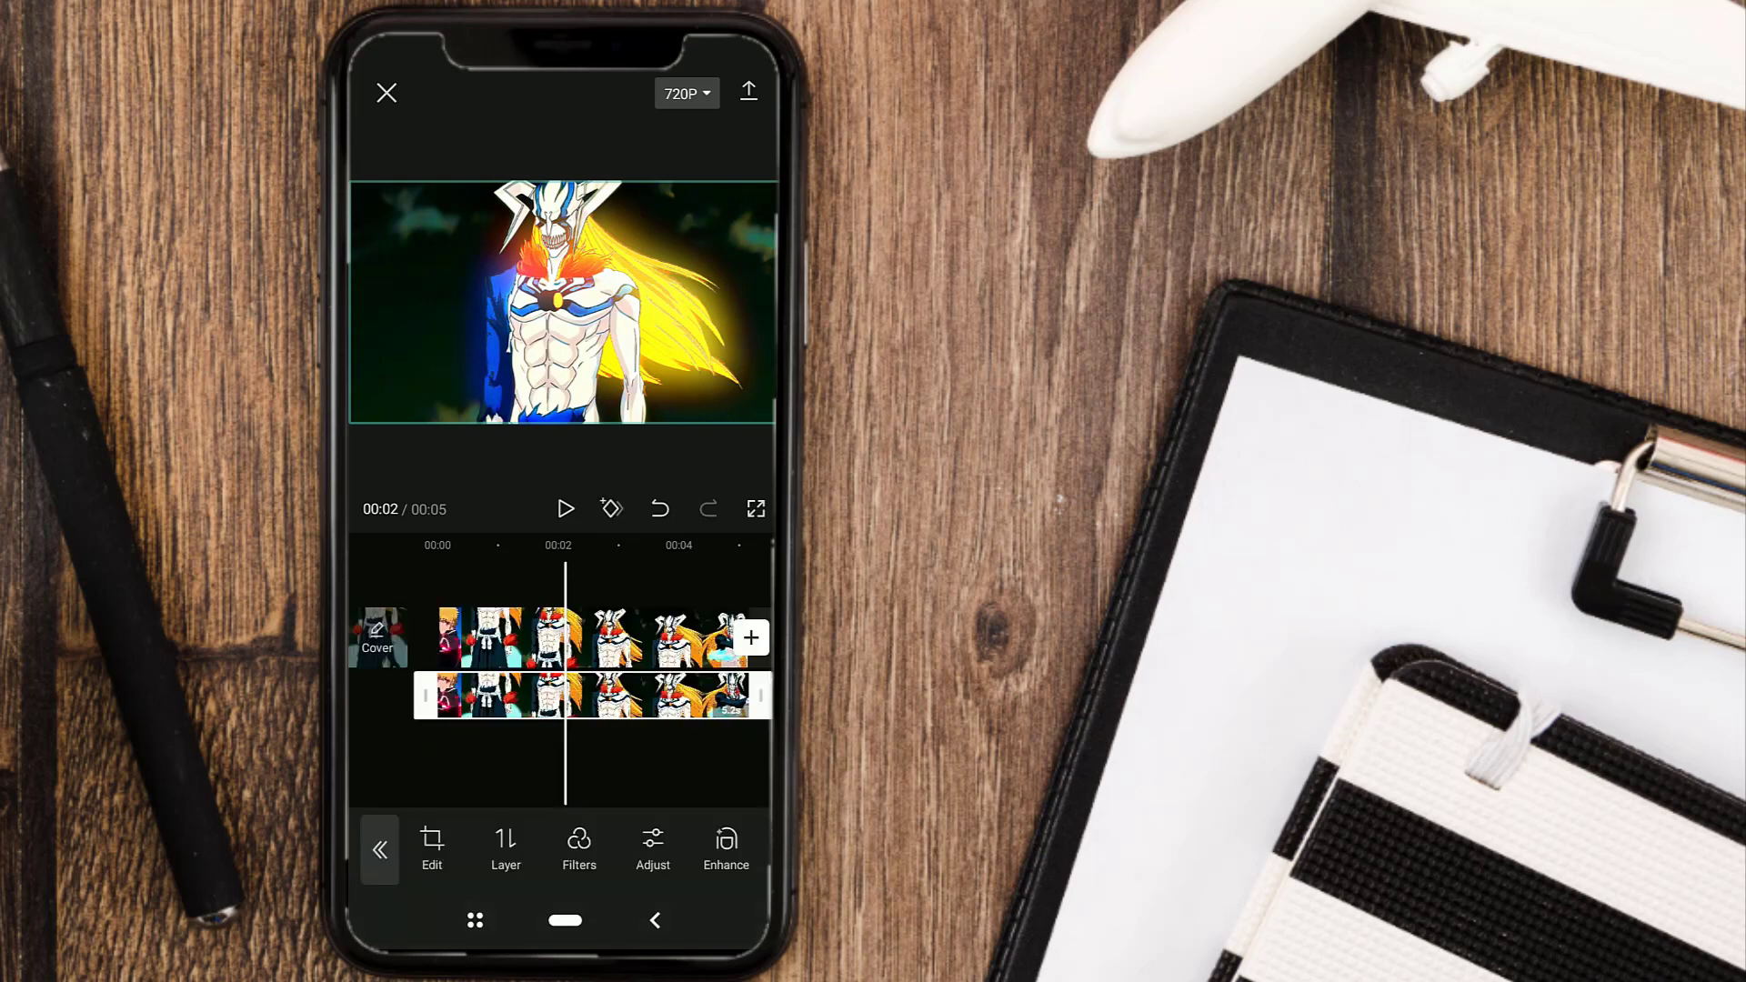
left_click(725, 849)
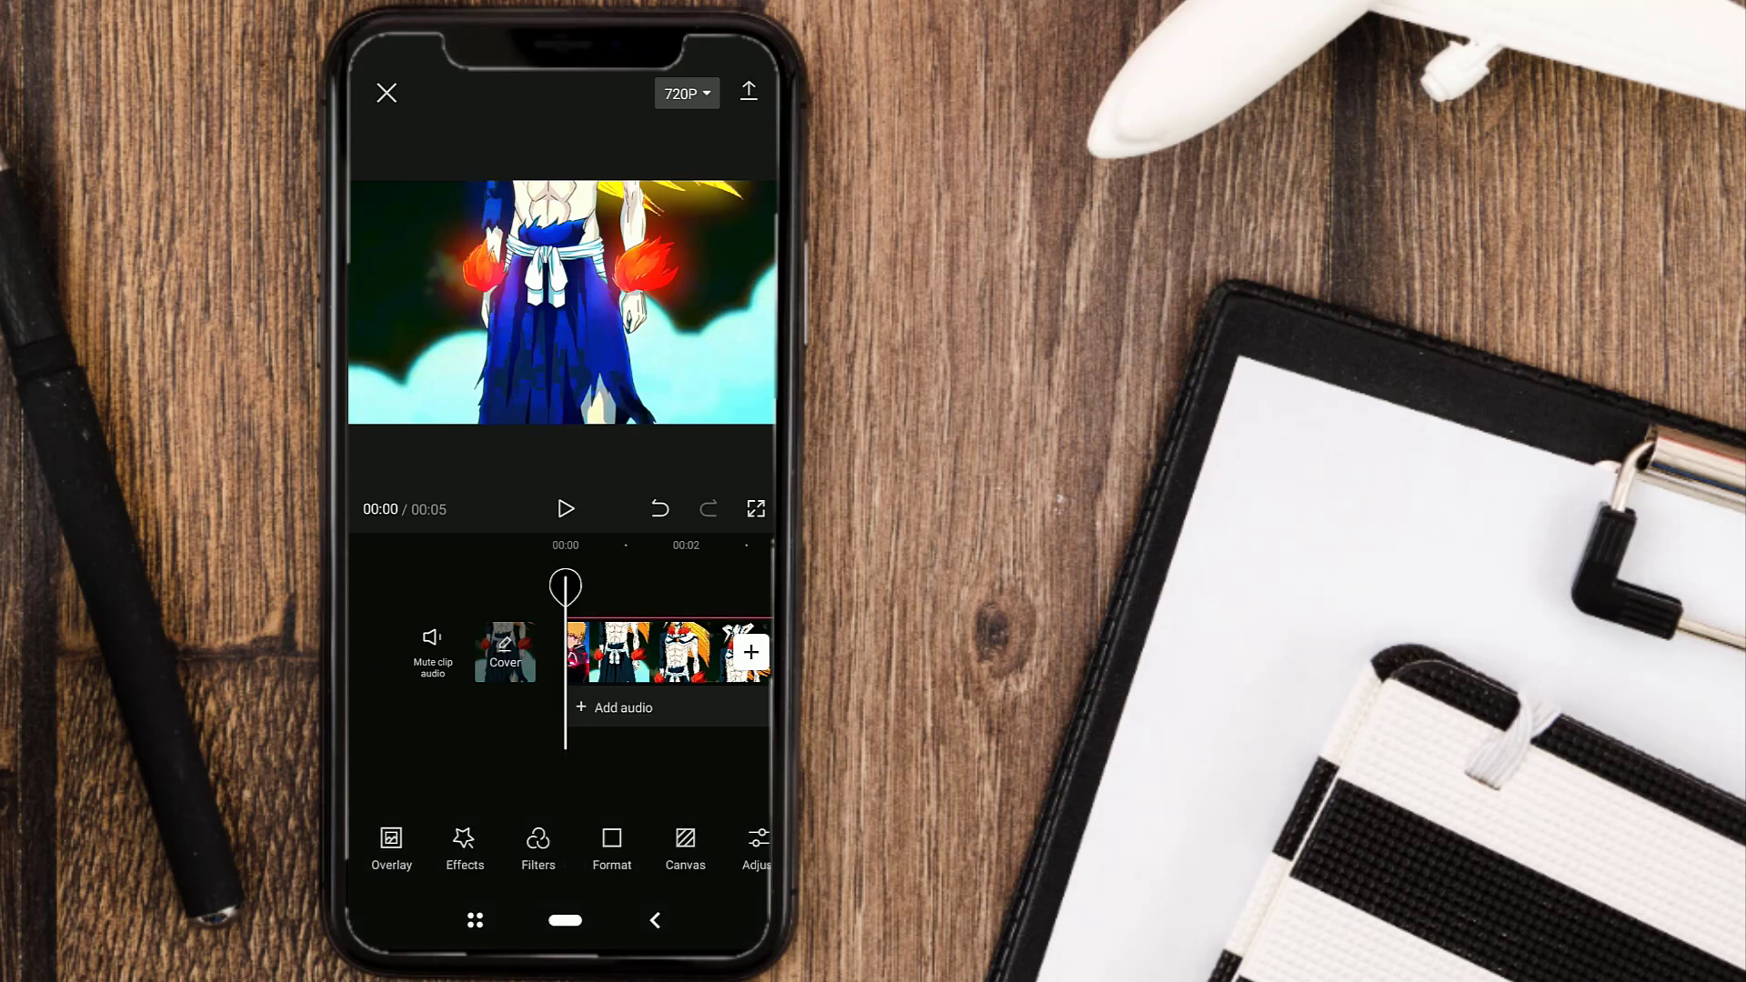
- Play back the finished glowing edit, then start exporting the video
left_click(566, 510)
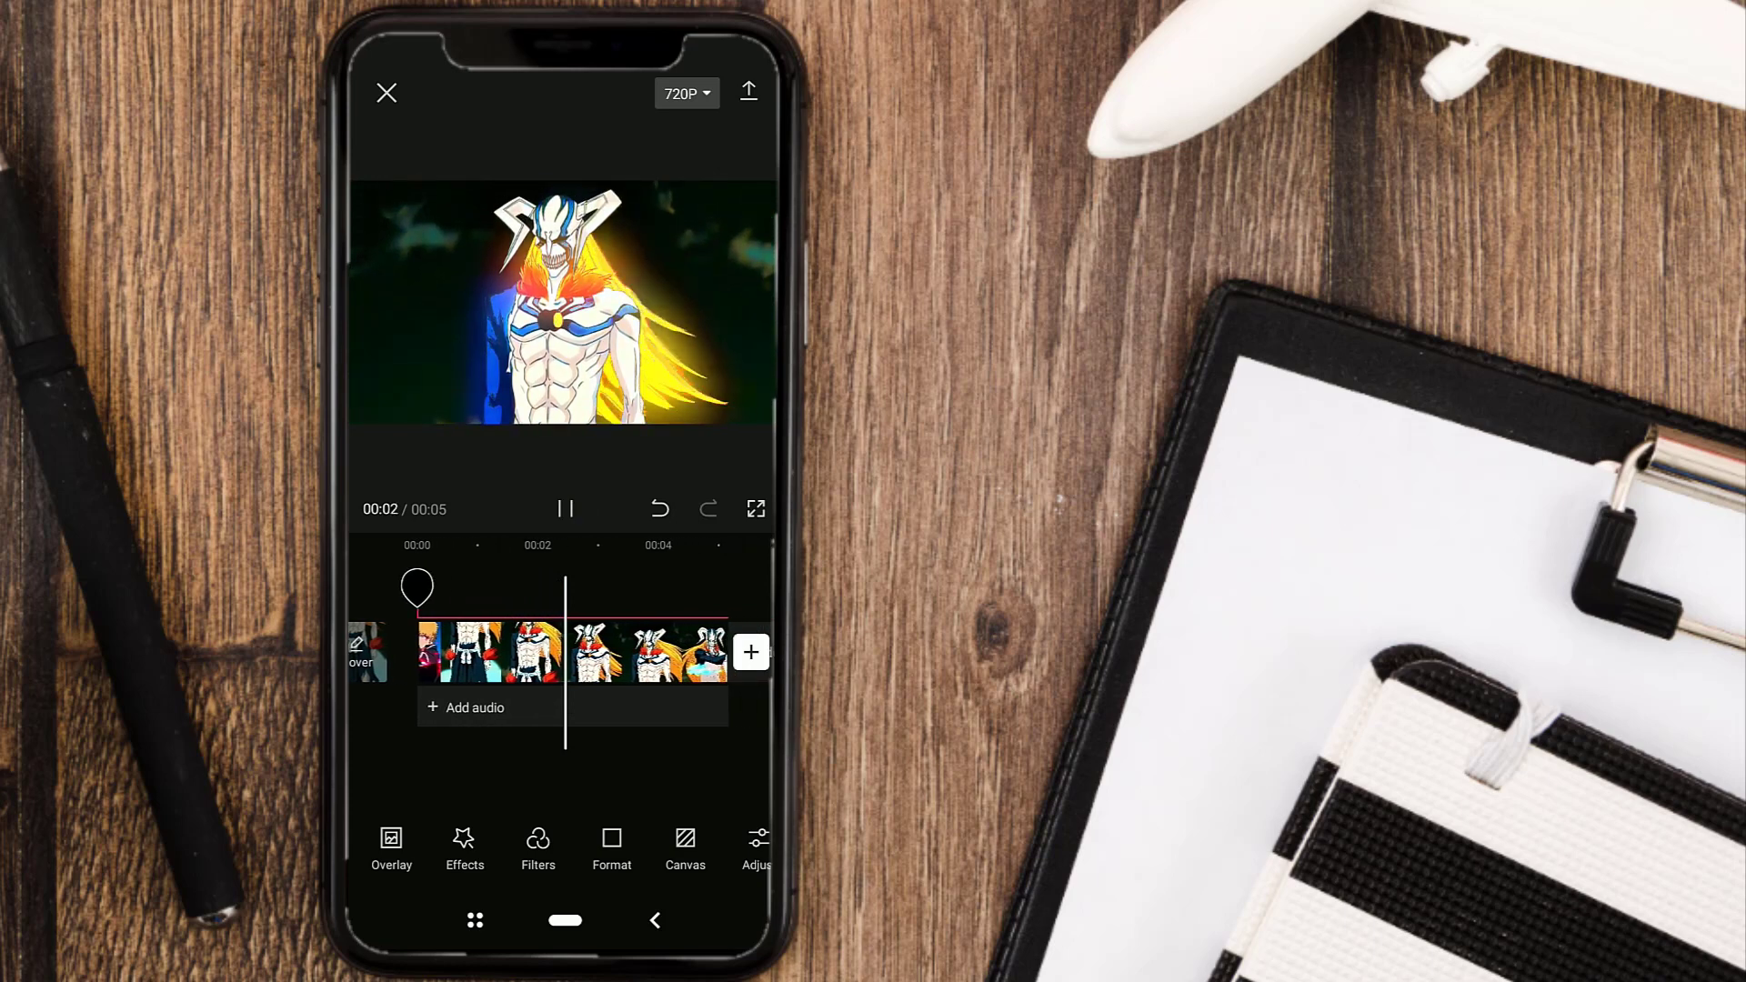
left_click(565, 509)
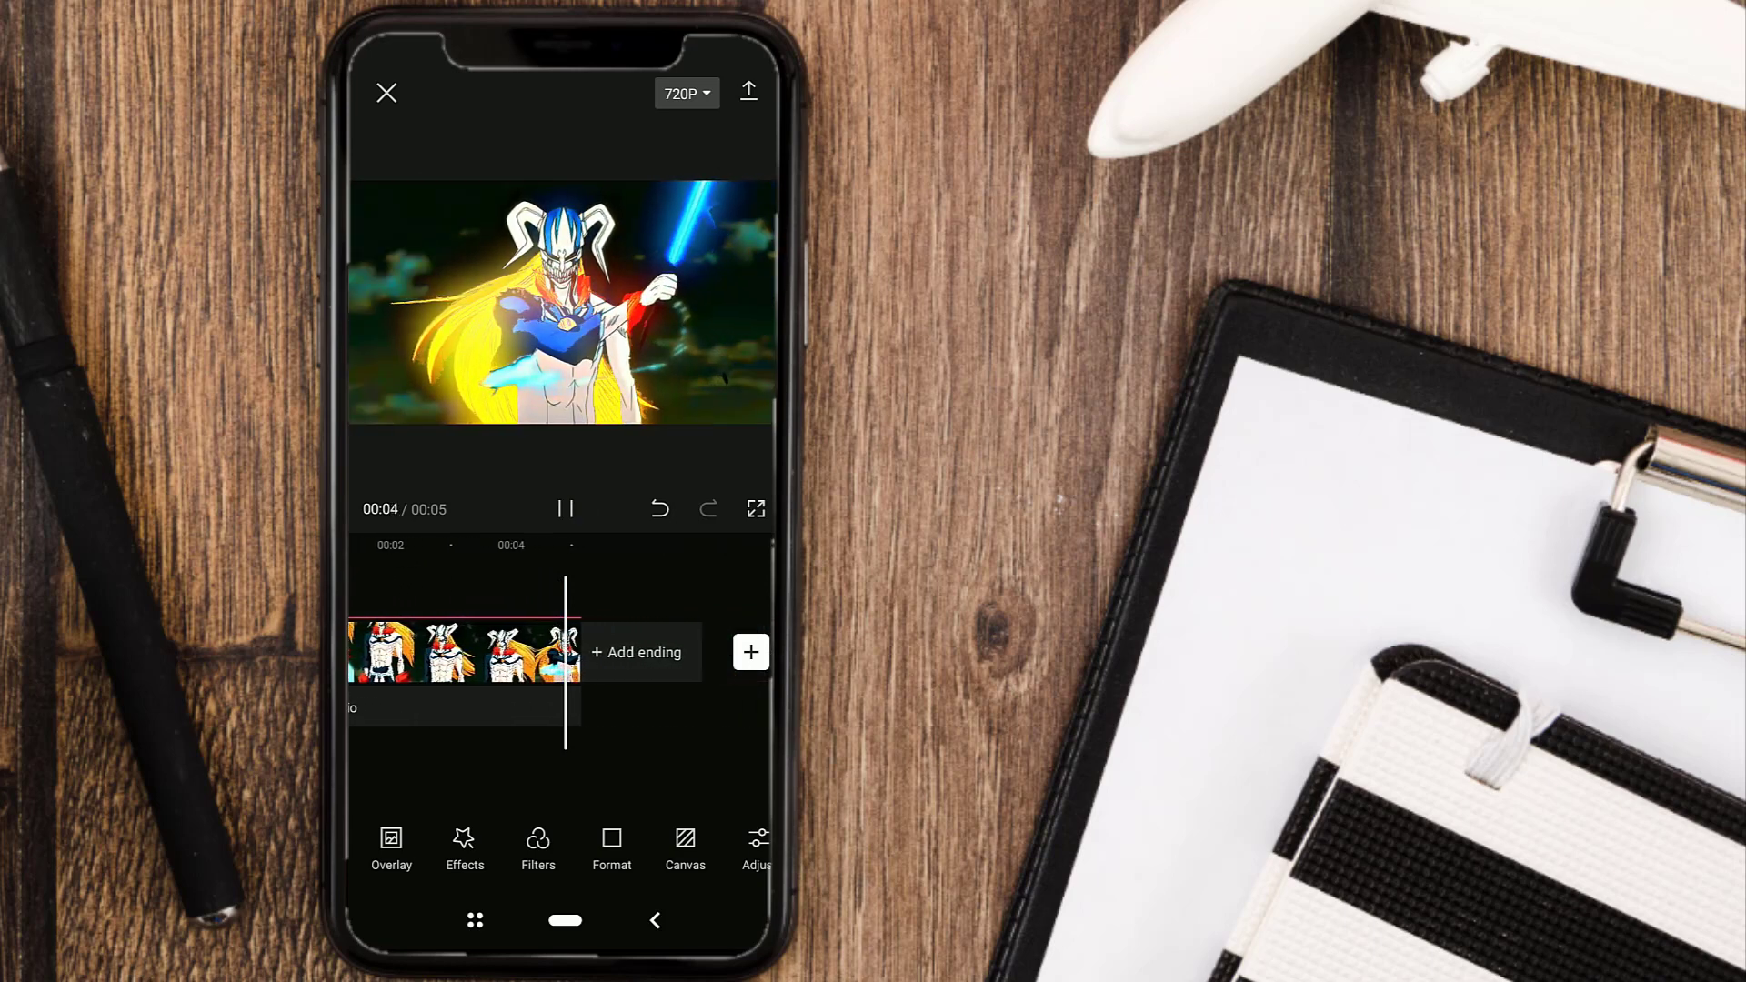
left_click(564, 509)
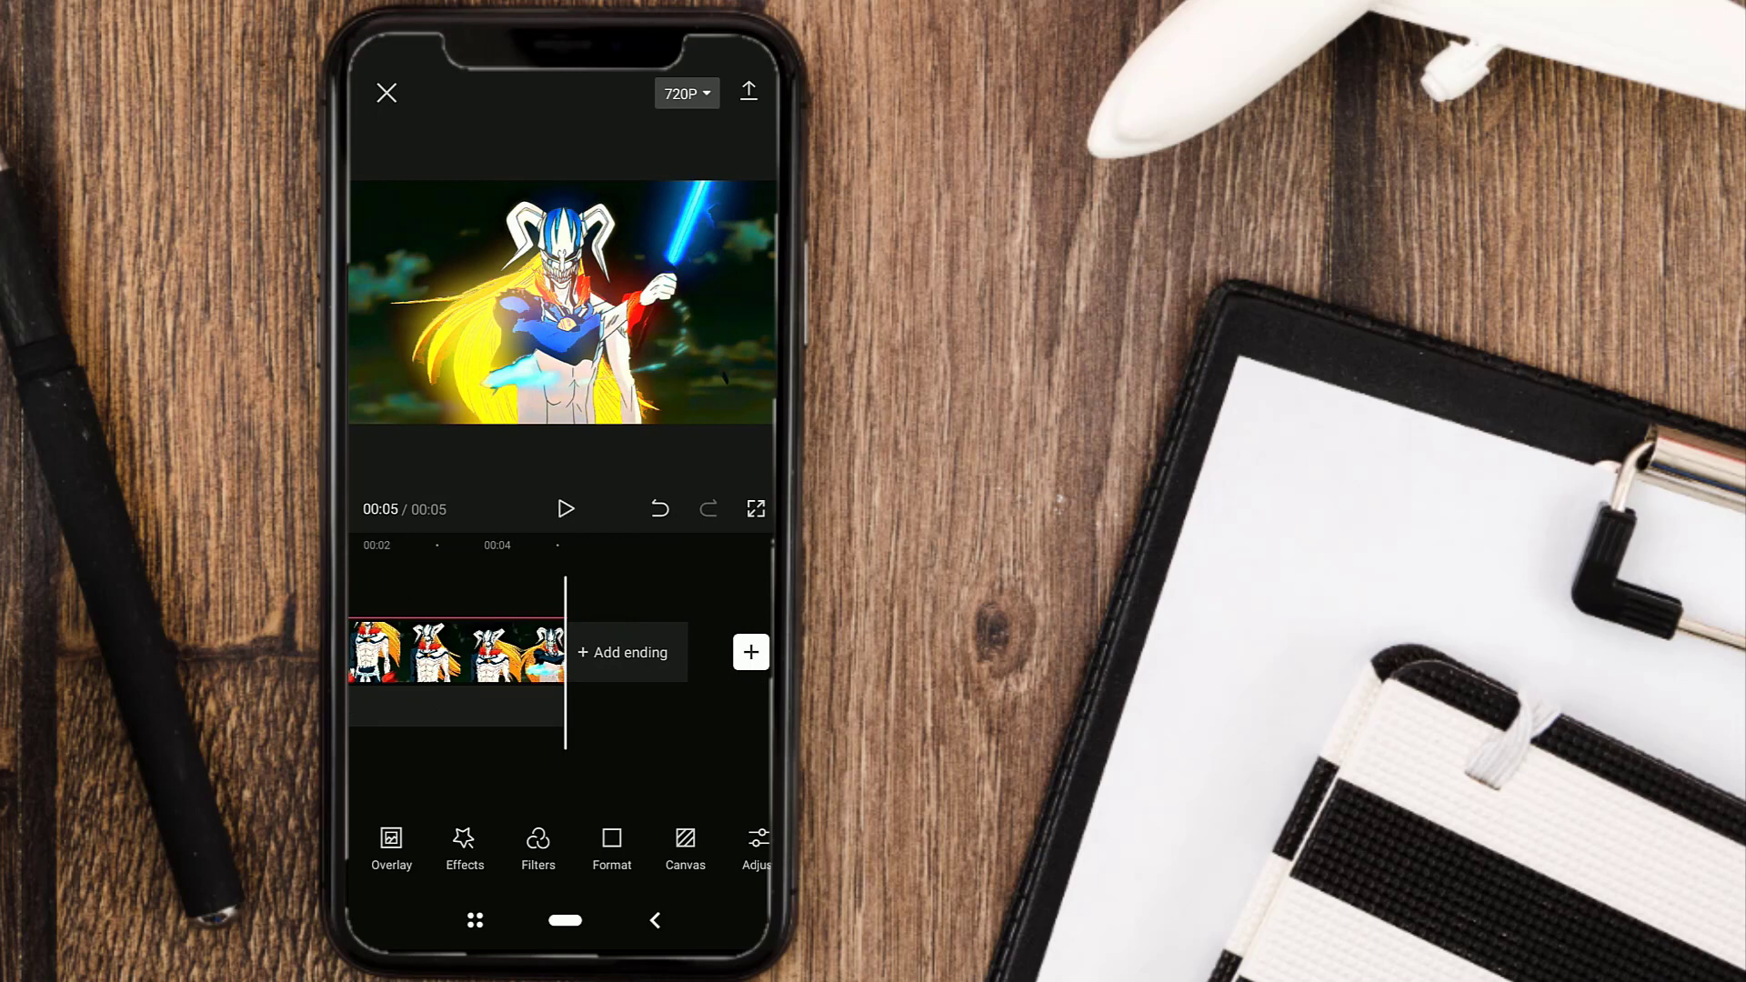
left_click(749, 93)
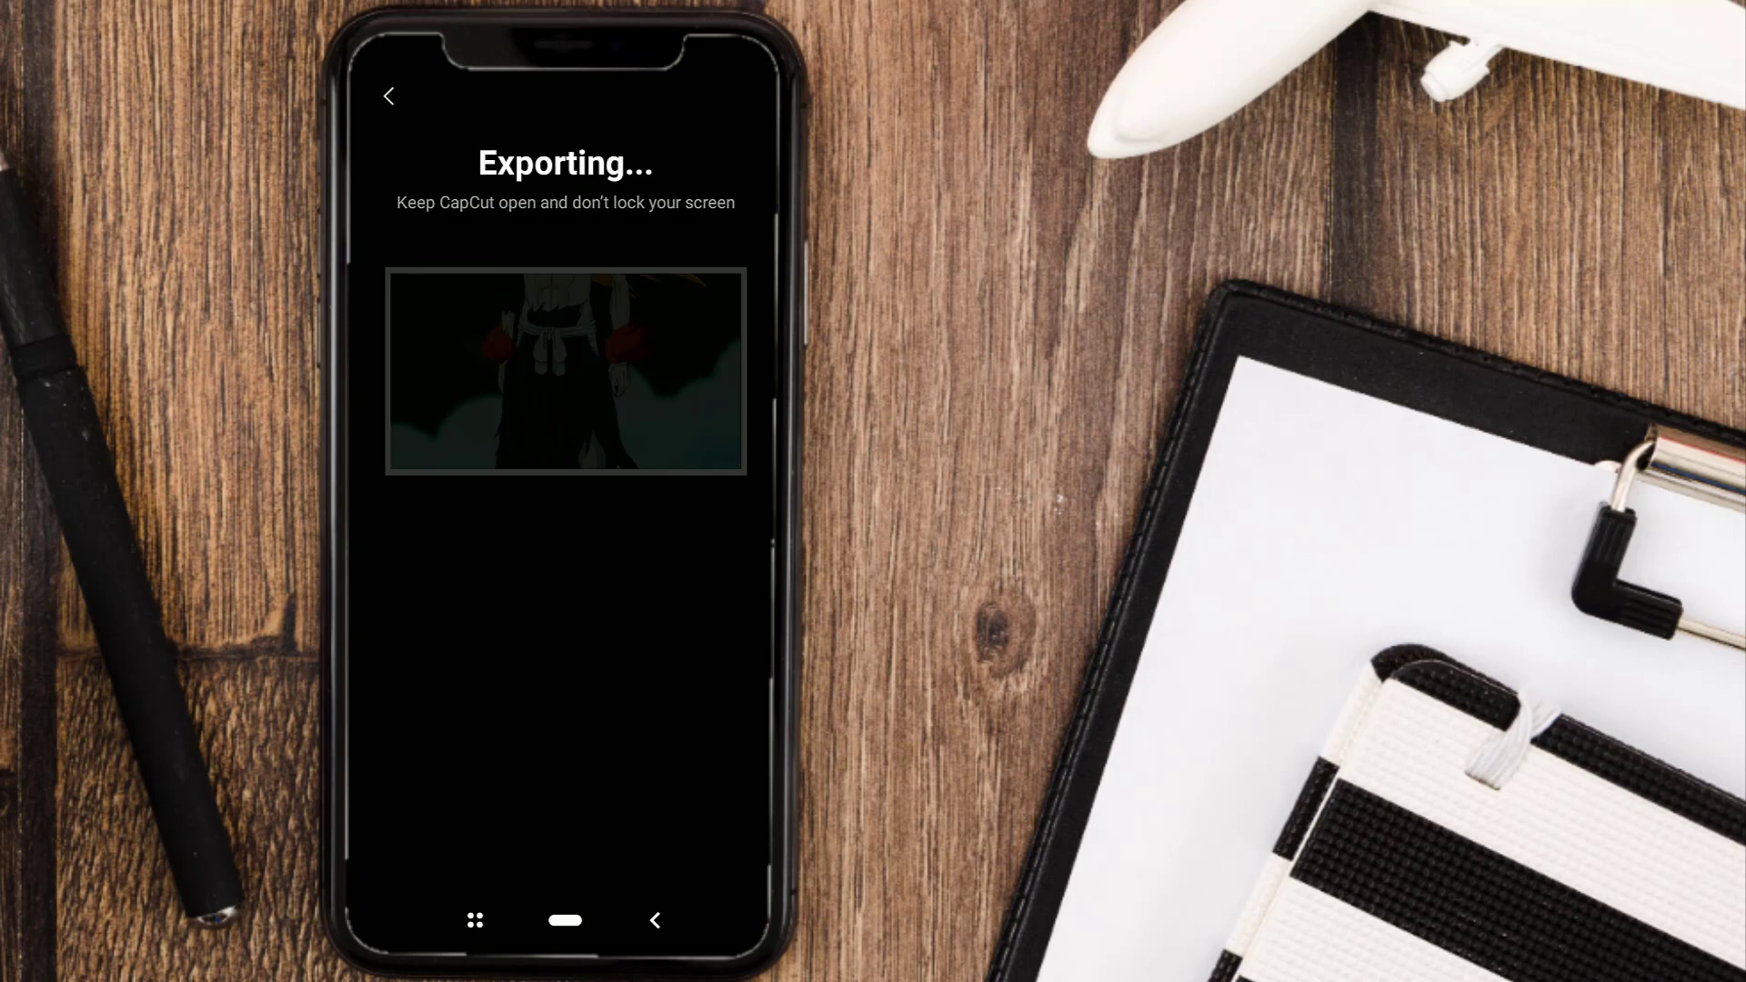